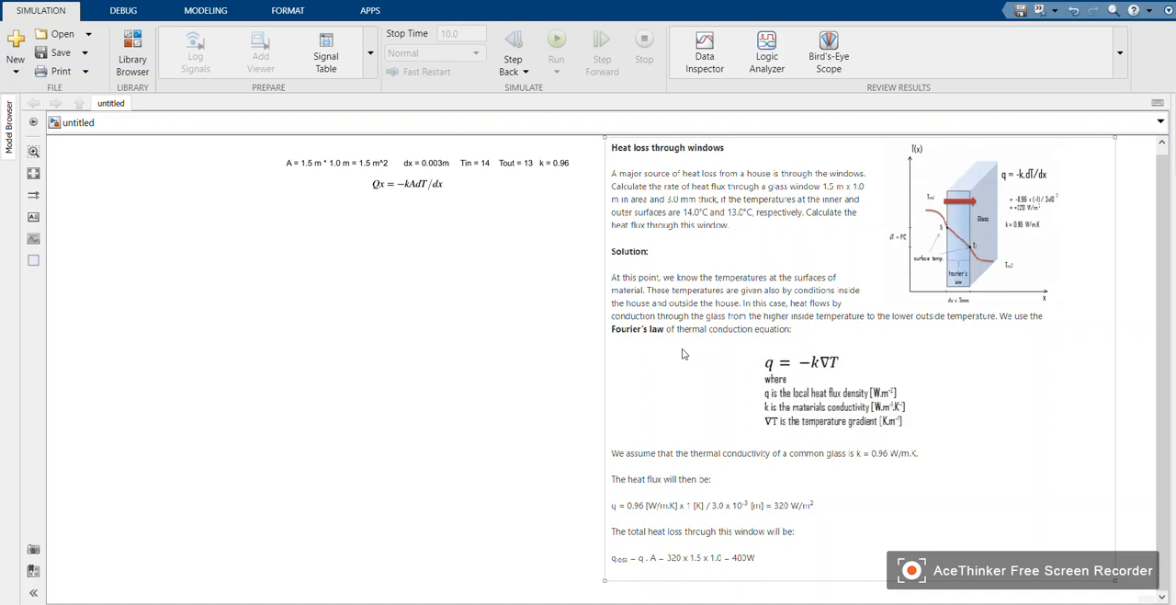
mouse_move(742, 384)
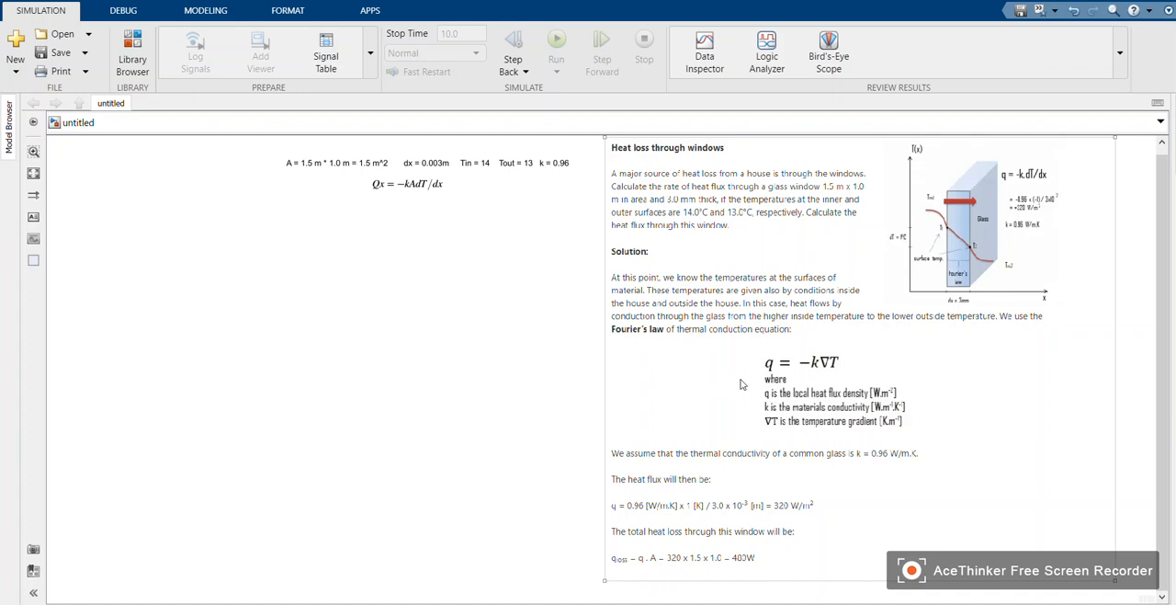
Step: Give the Q = −kA dT/dx equation a light blue background and finish editing the window parameters line
click(408, 184)
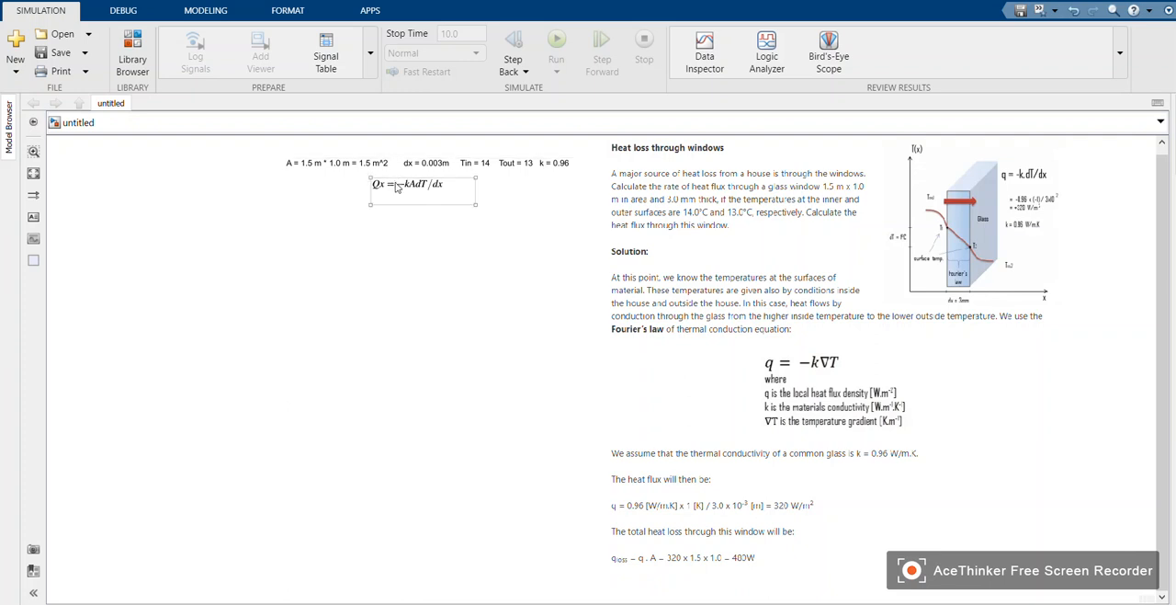
click(421, 188)
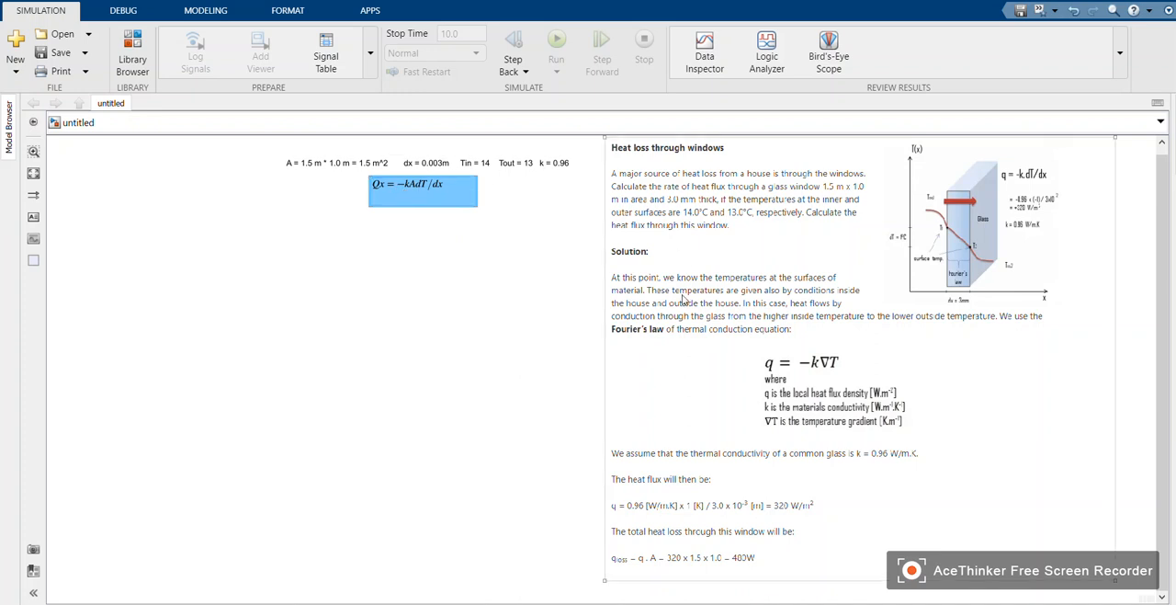
mouse_move(772, 243)
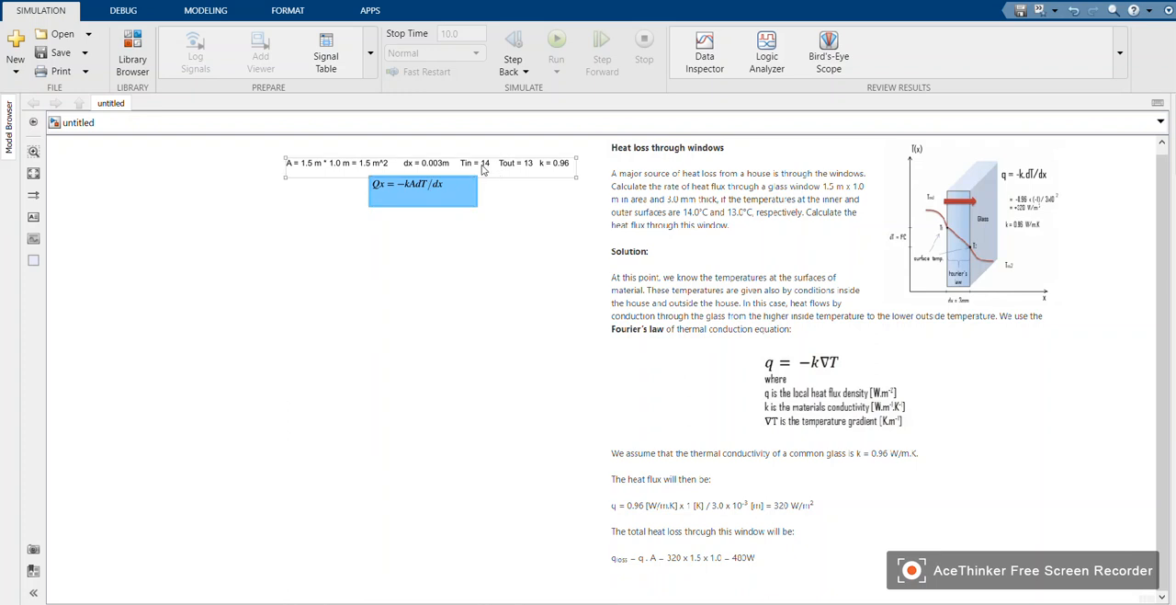
mouse_move(469, 173)
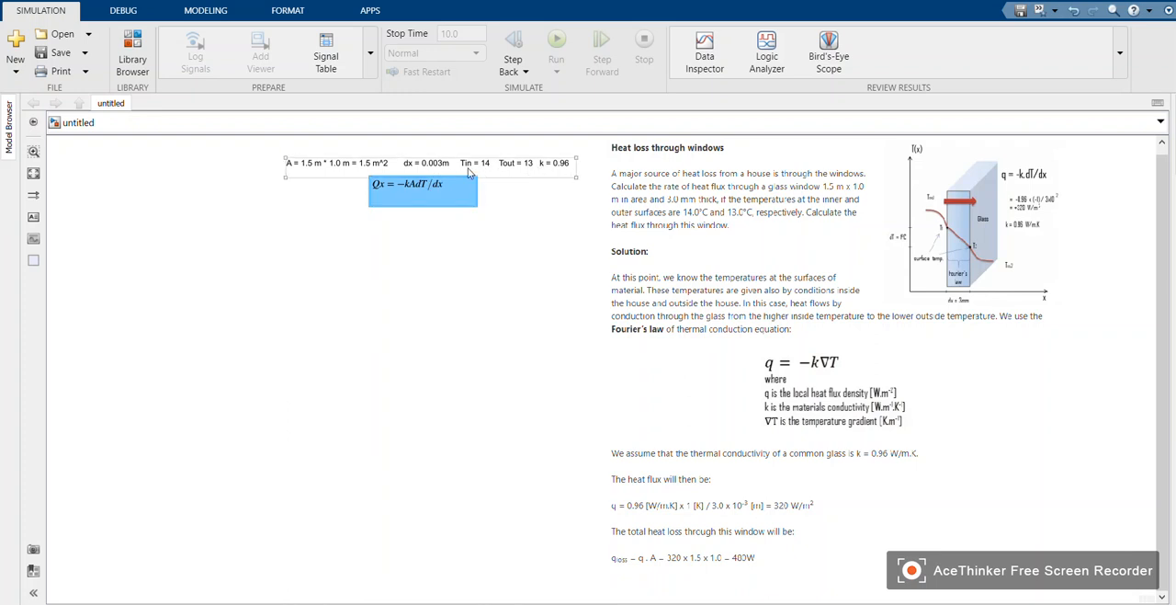
click(526, 229)
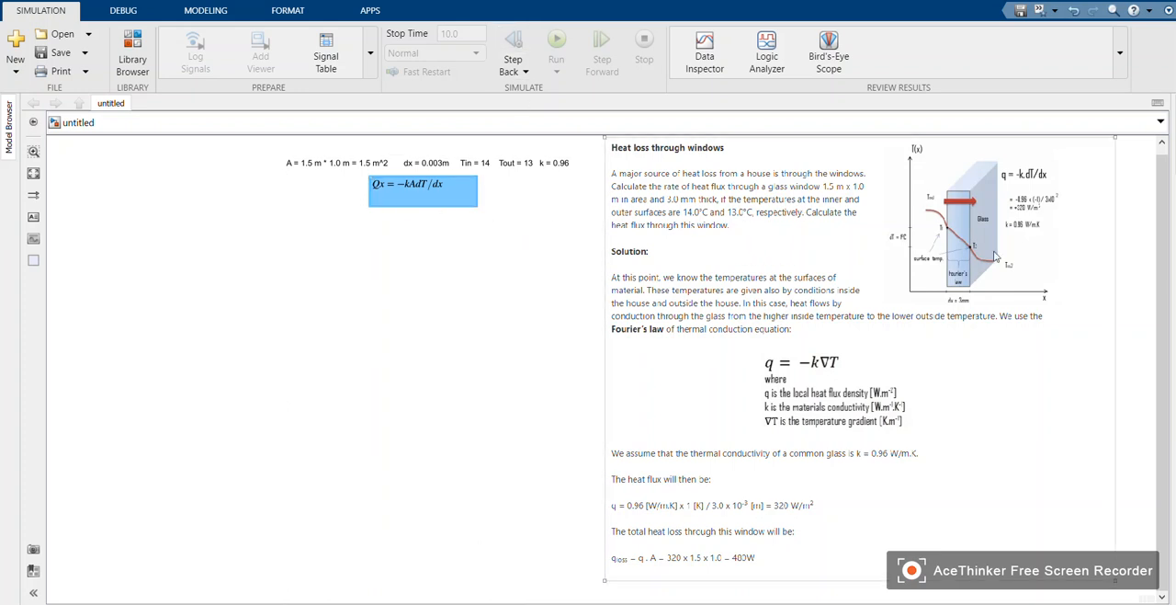
mouse_move(757, 566)
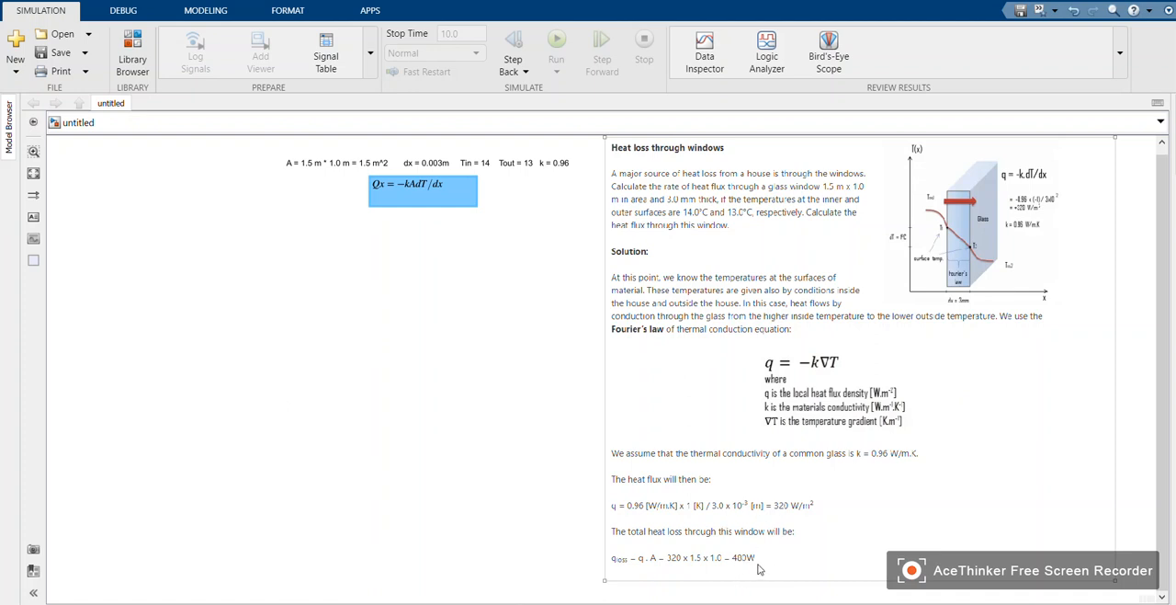
mouse_move(632, 283)
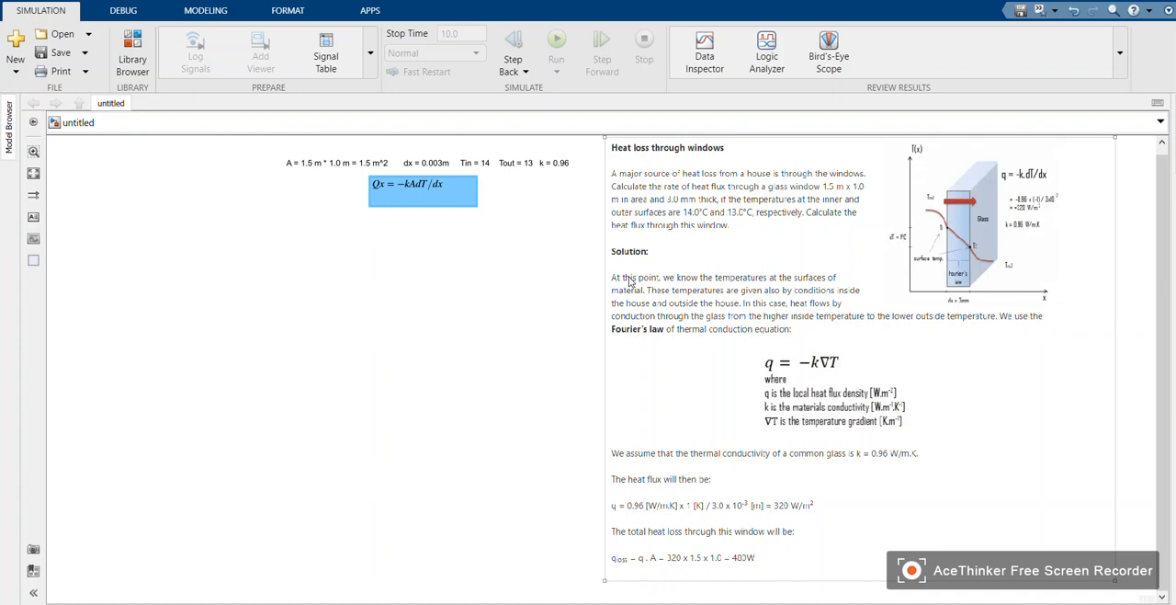
mouse_move(488, 380)
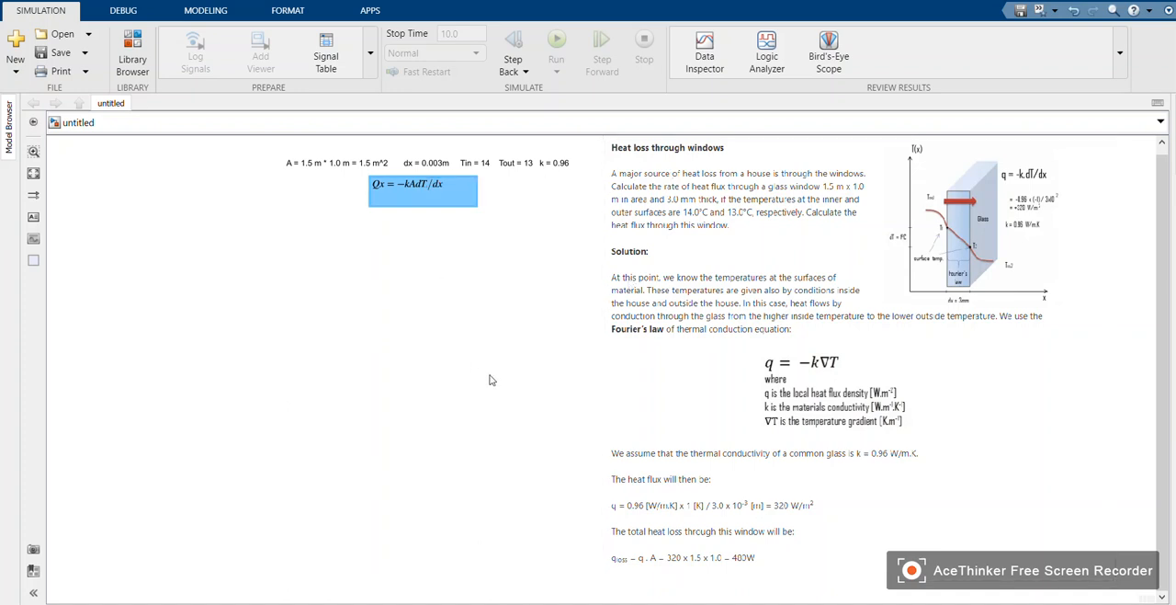
mouse_move(571, 305)
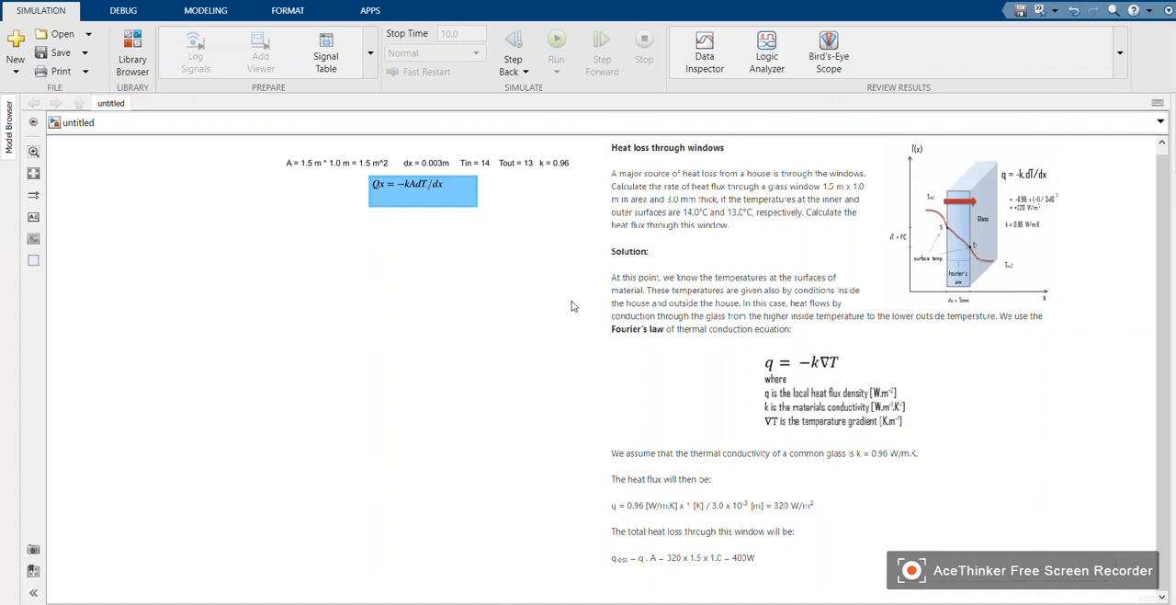
mouse_move(525, 210)
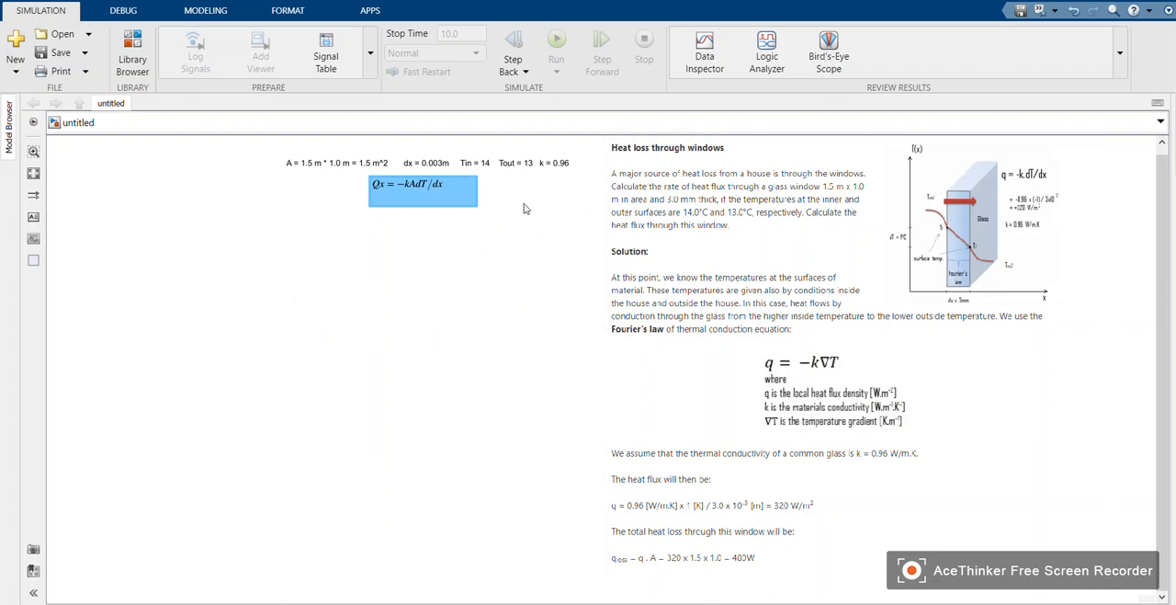
mouse_move(390, 142)
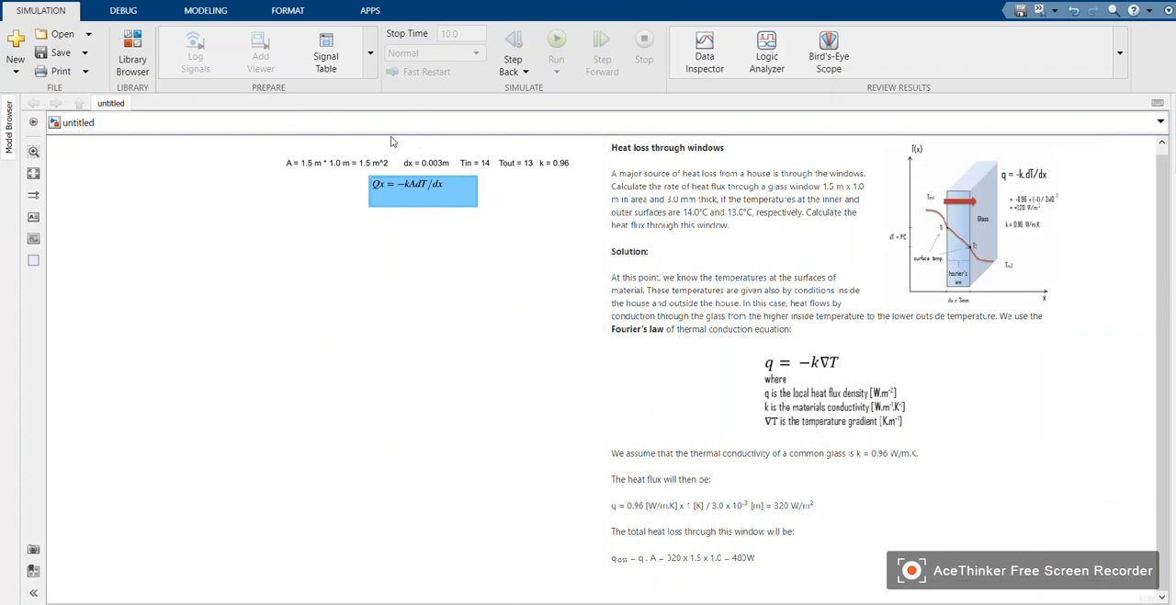
mouse_move(759, 132)
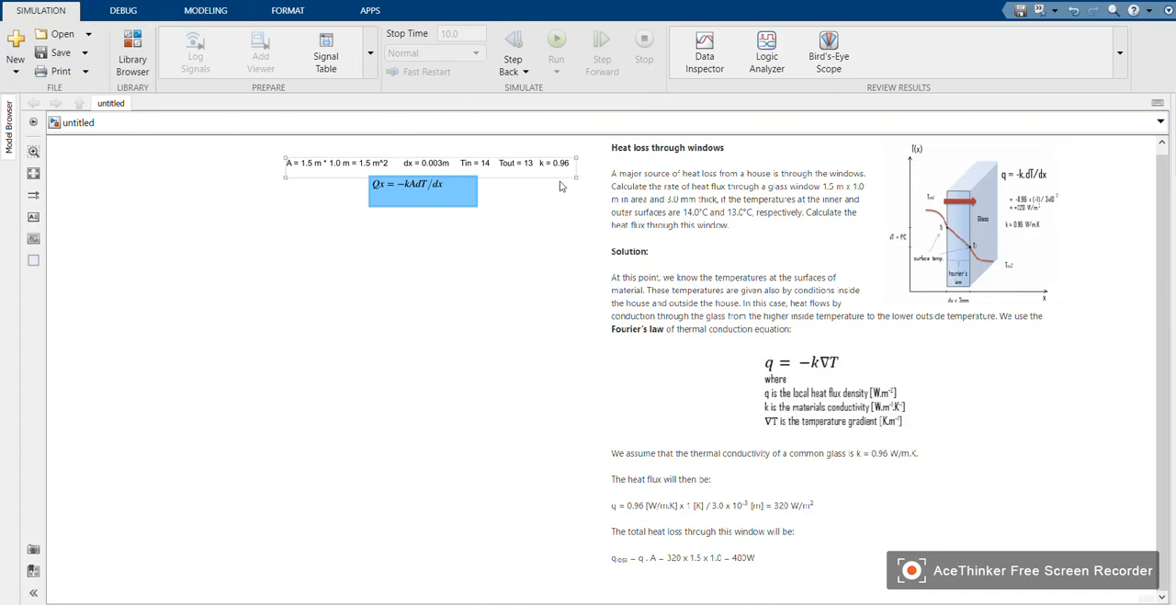
click(144, 235)
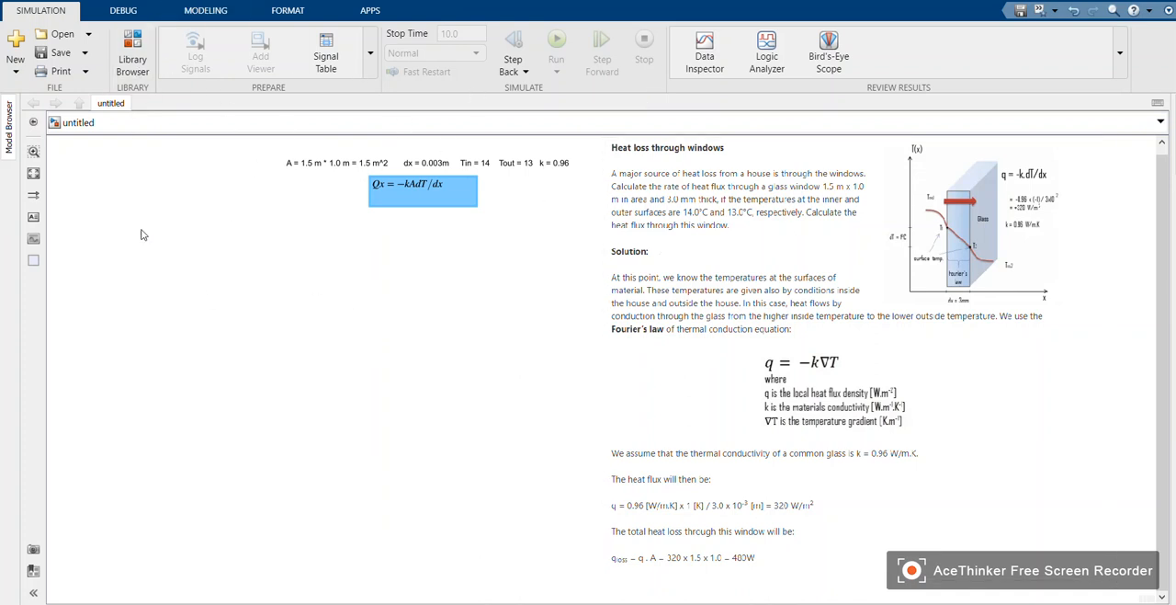
mouse_move(143, 92)
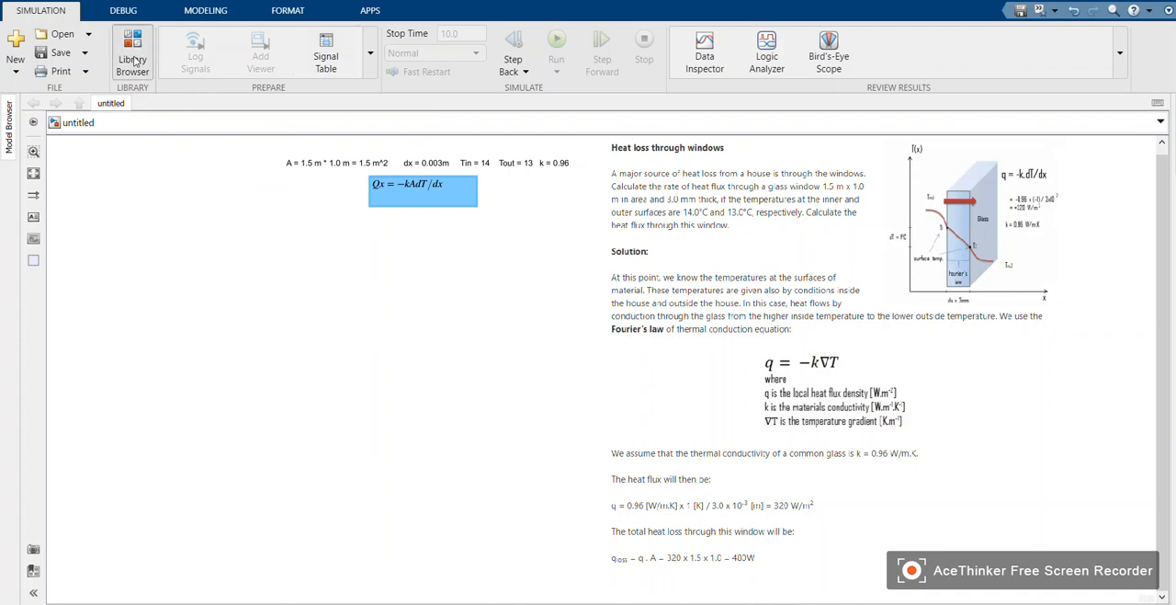
Step: Locate the Conductive Heat Transfer block under Simscape thermal elements in the Library Browser
click(132, 51)
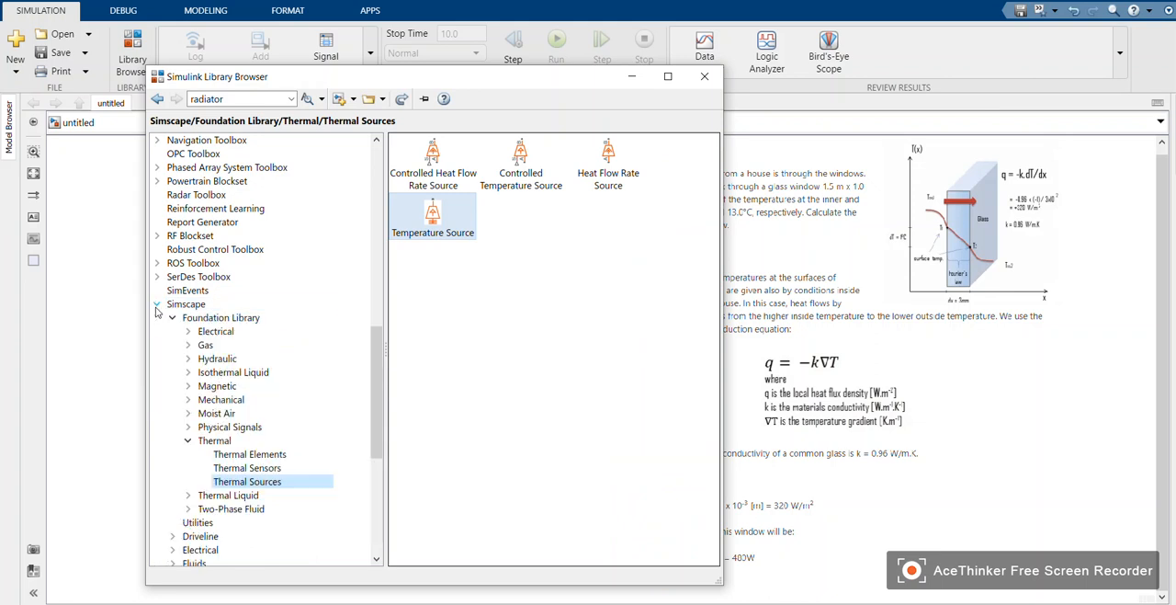
click(188, 439)
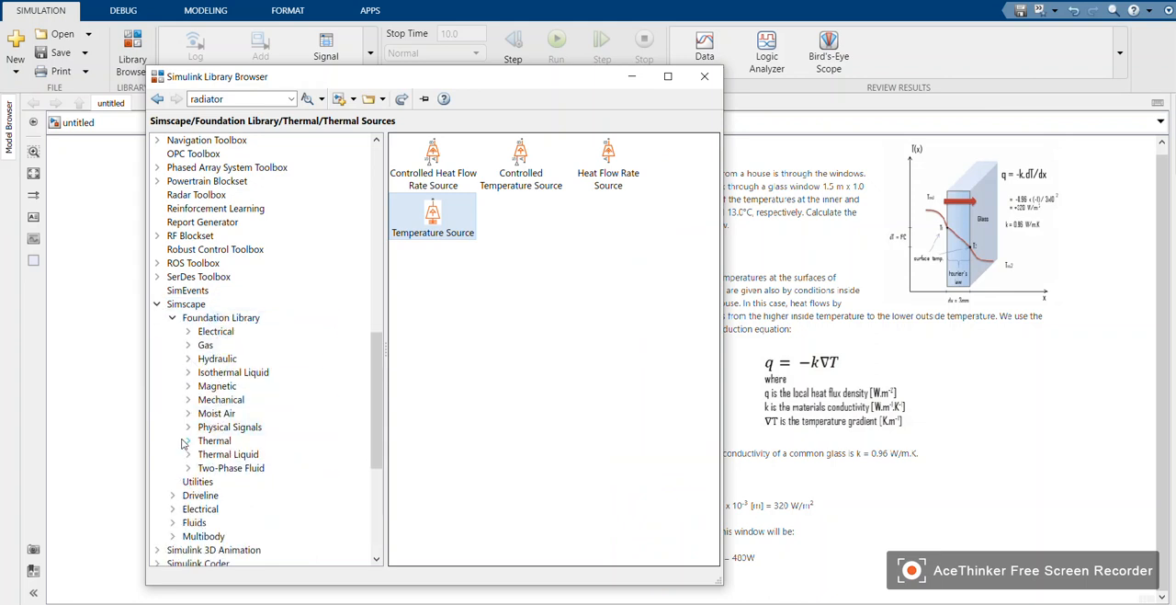
click(188, 439)
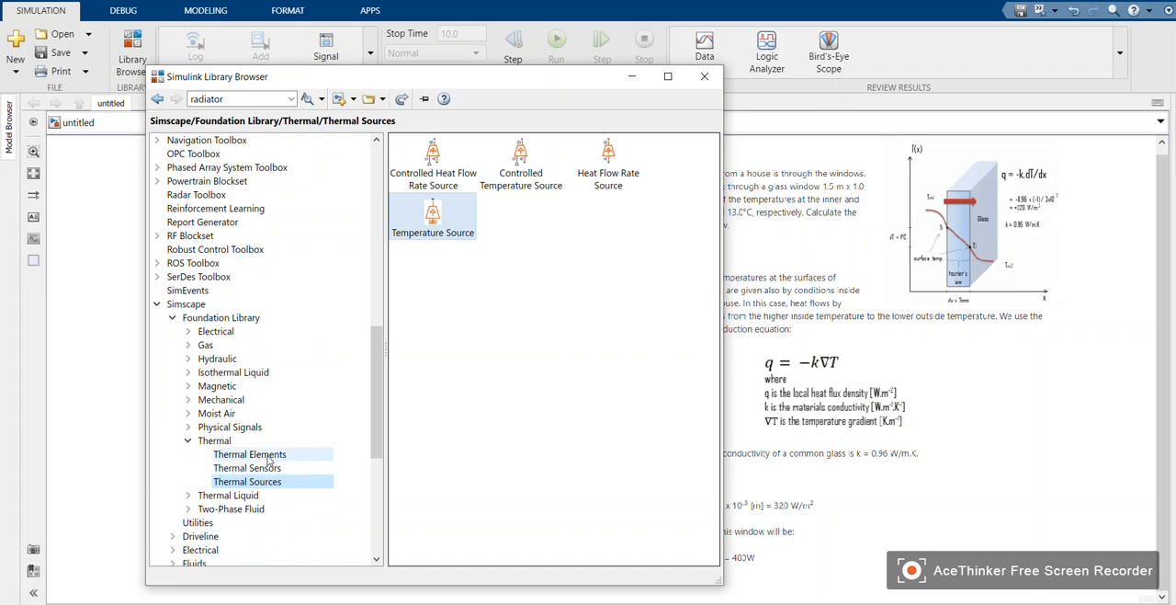
click(250, 453)
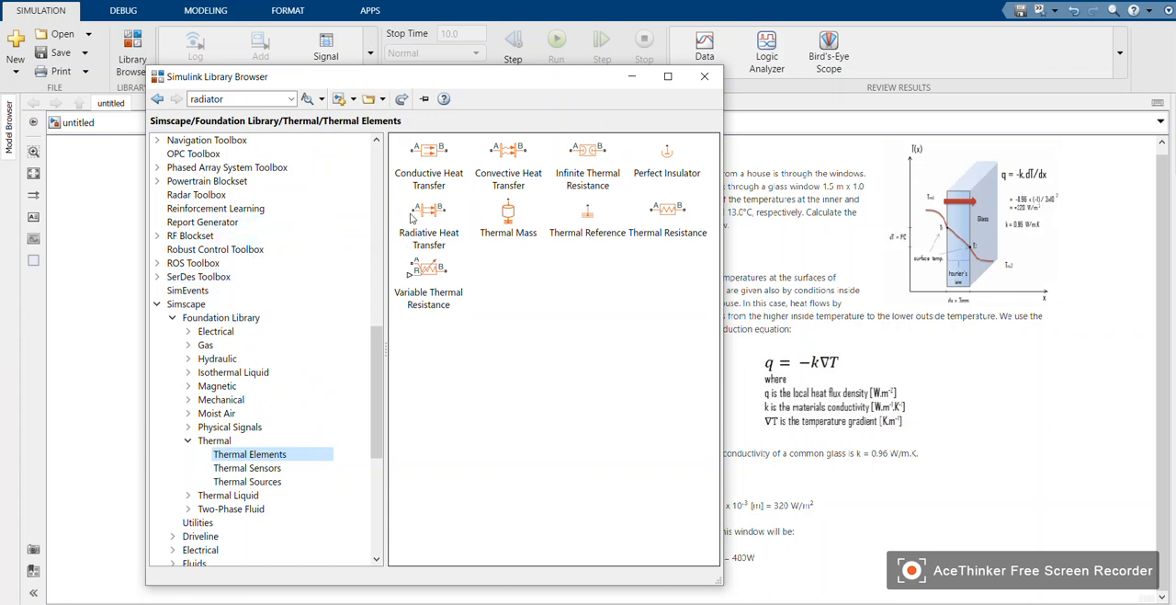
click(429, 164)
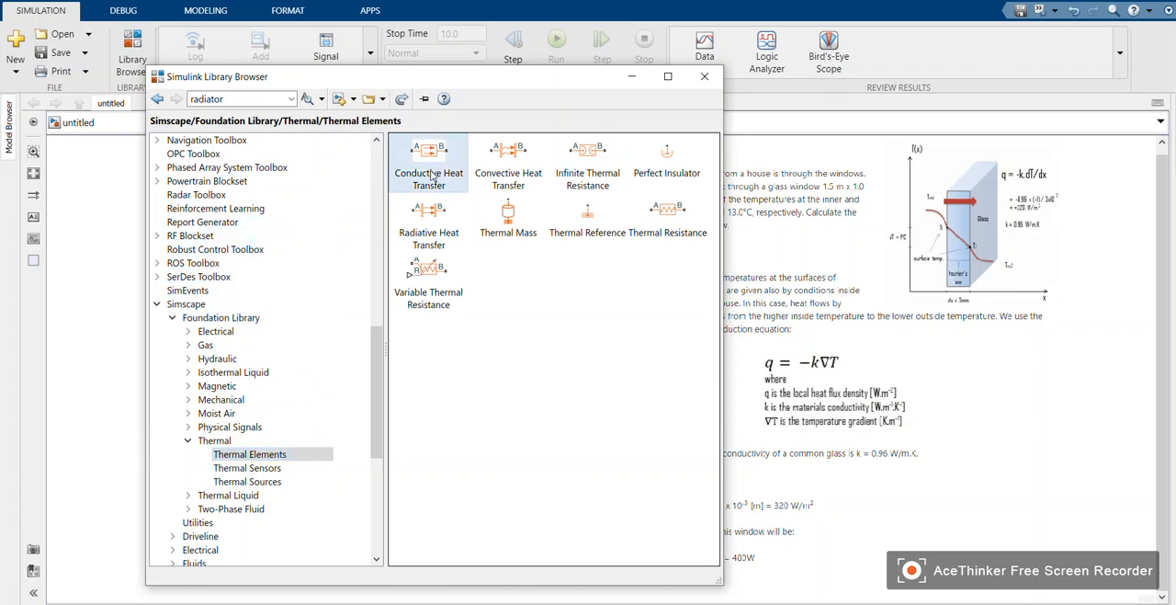
mouse_move(438, 159)
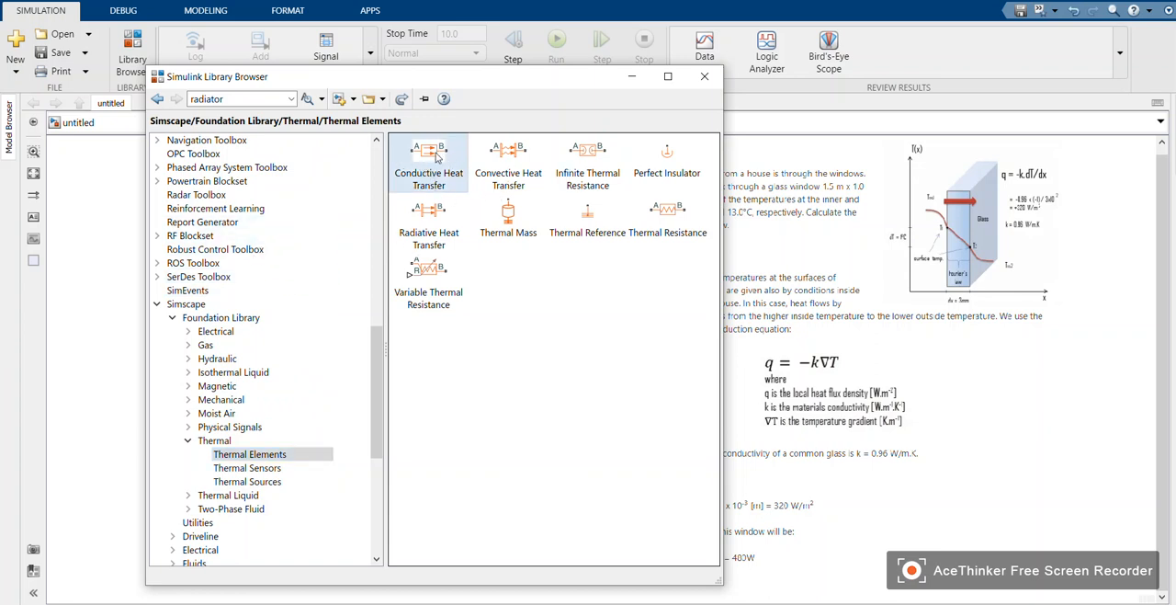
mouse_move(445, 155)
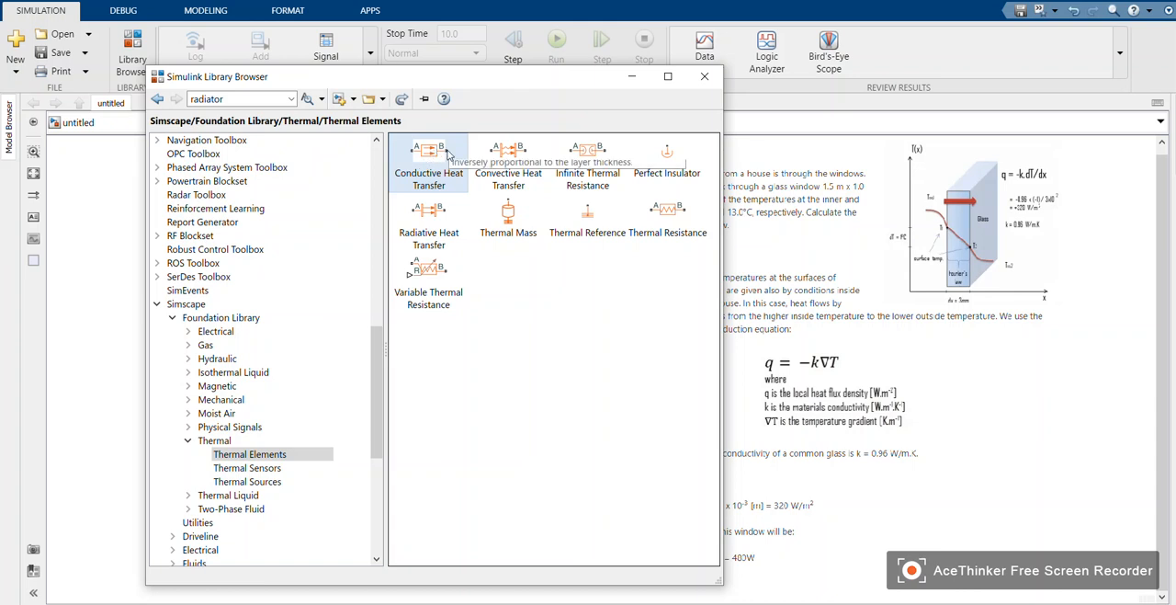
mouse_move(426, 156)
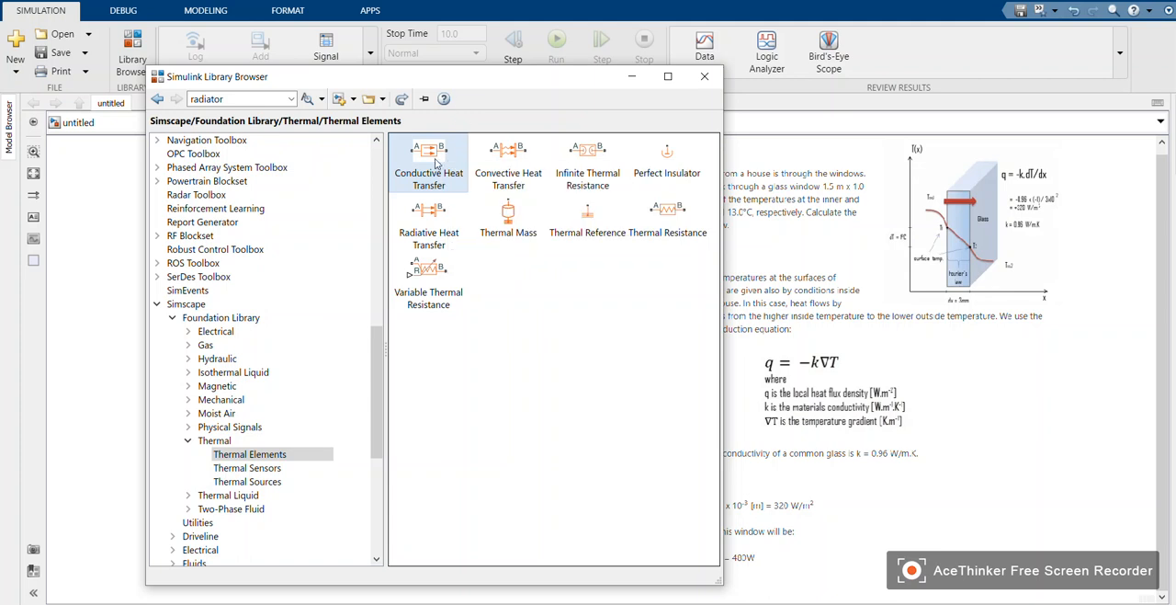
mouse_move(614, 141)
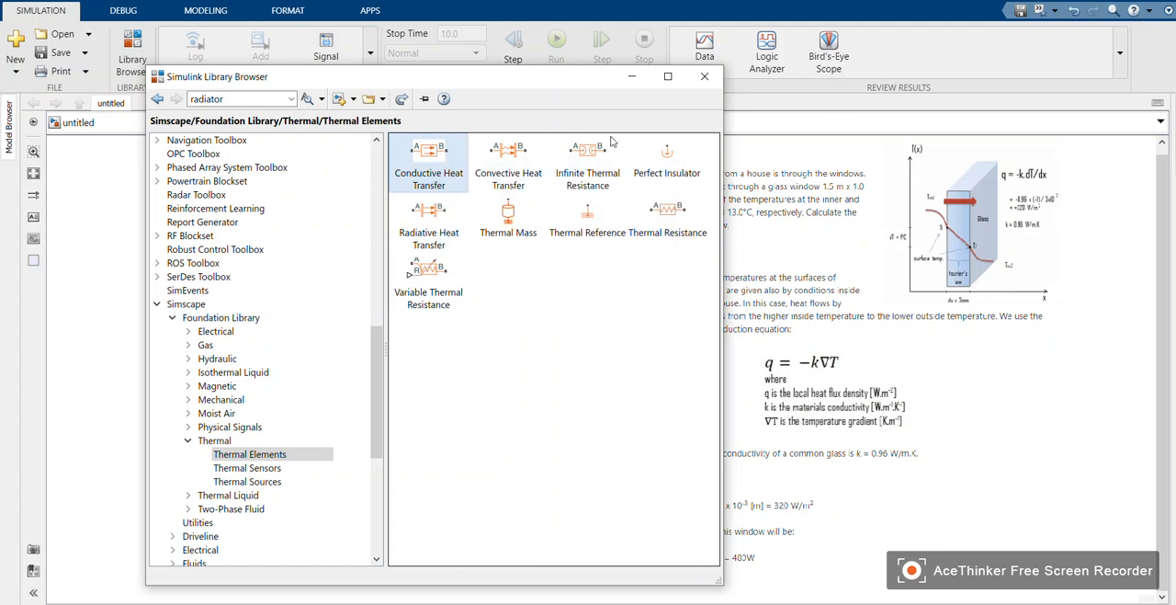
Step: Place the Conductive Heat Transfer block below the heat-flux equation
click(706, 75)
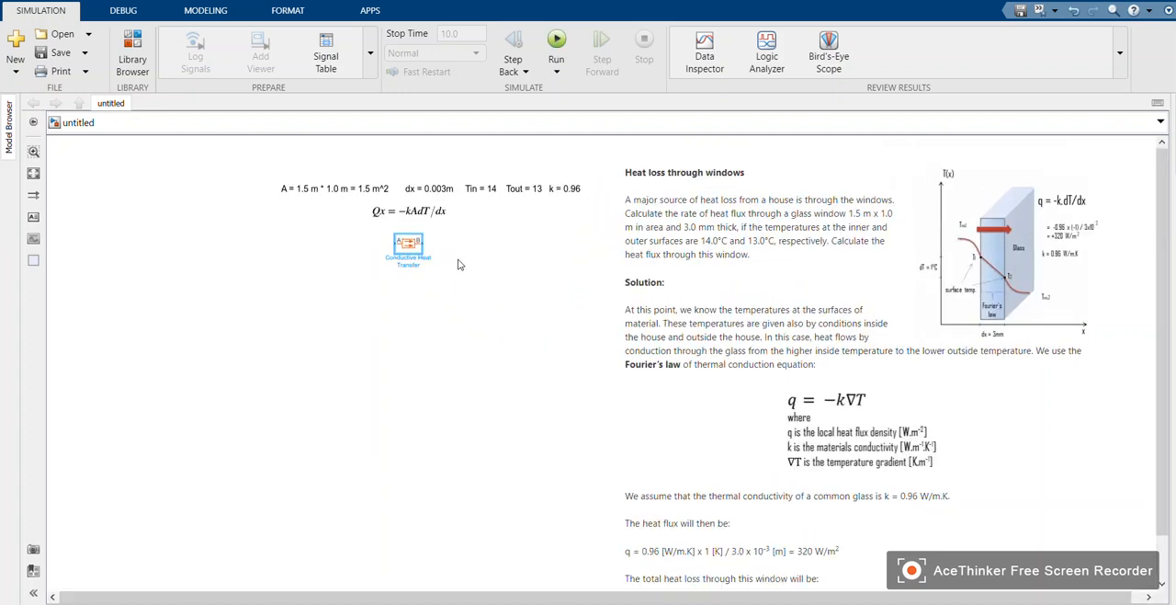
click(408, 248)
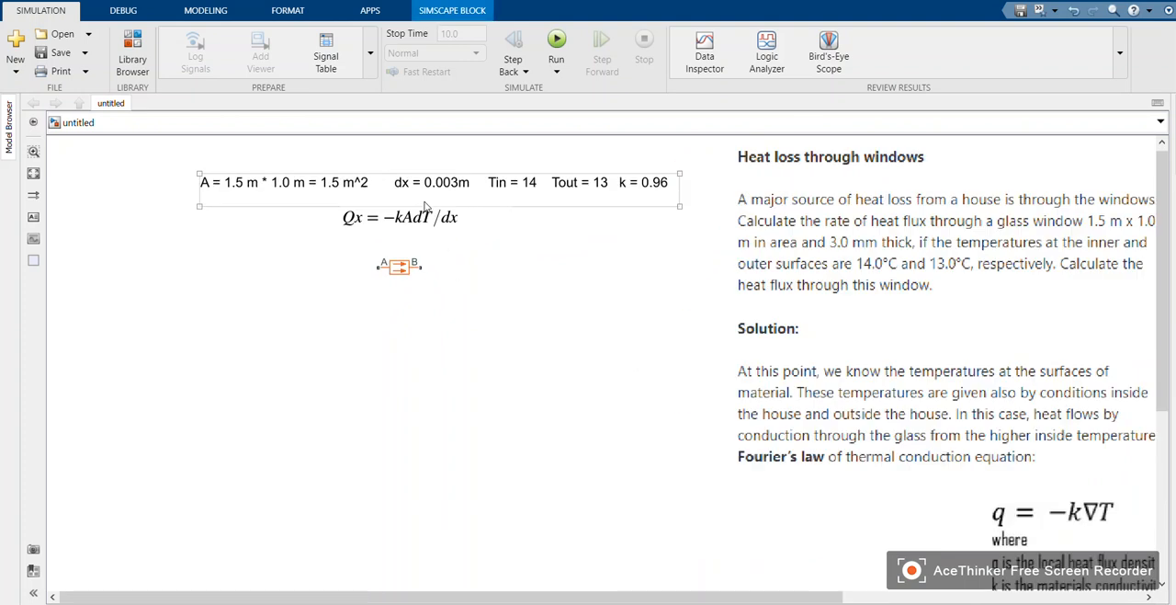
click(399, 267)
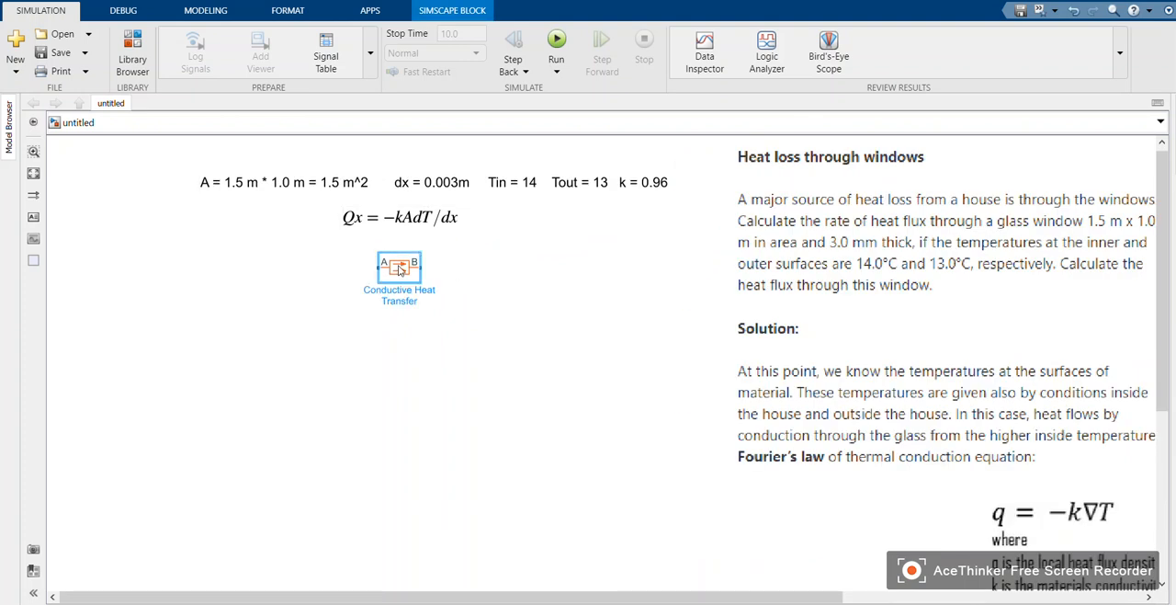
Step: Set the Conductive Heat Transfer block to area 1.5 m², thickness 0.003 m, conductivity 0.96 W/(m·K)
double_click(398, 268)
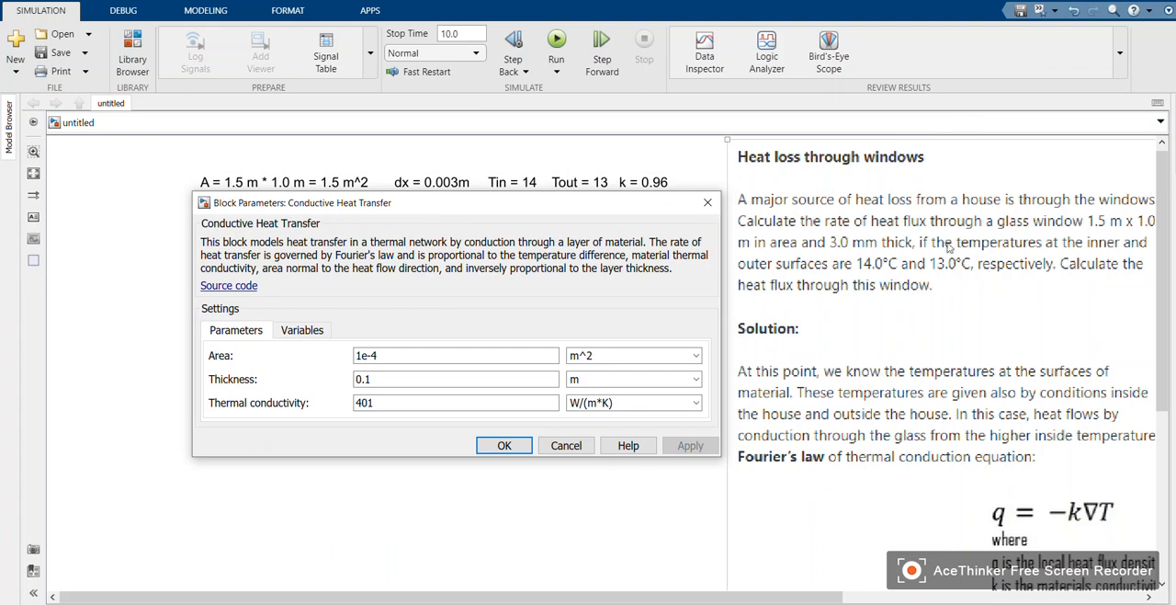
mouse_move(437, 206)
text(1.5)
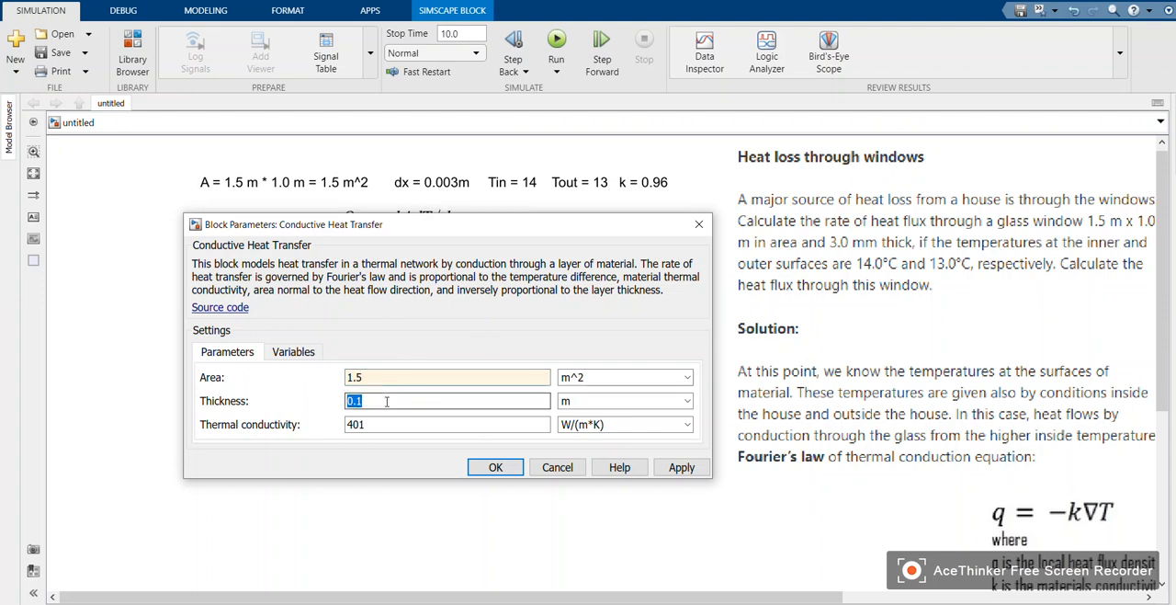
text(0.003)
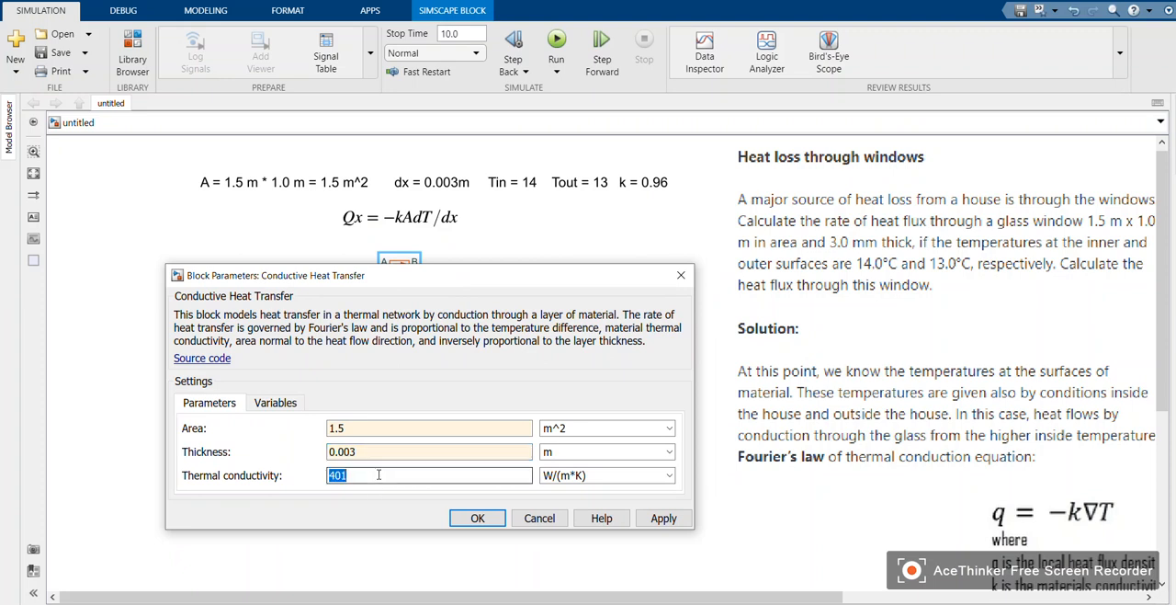
text(0.96)
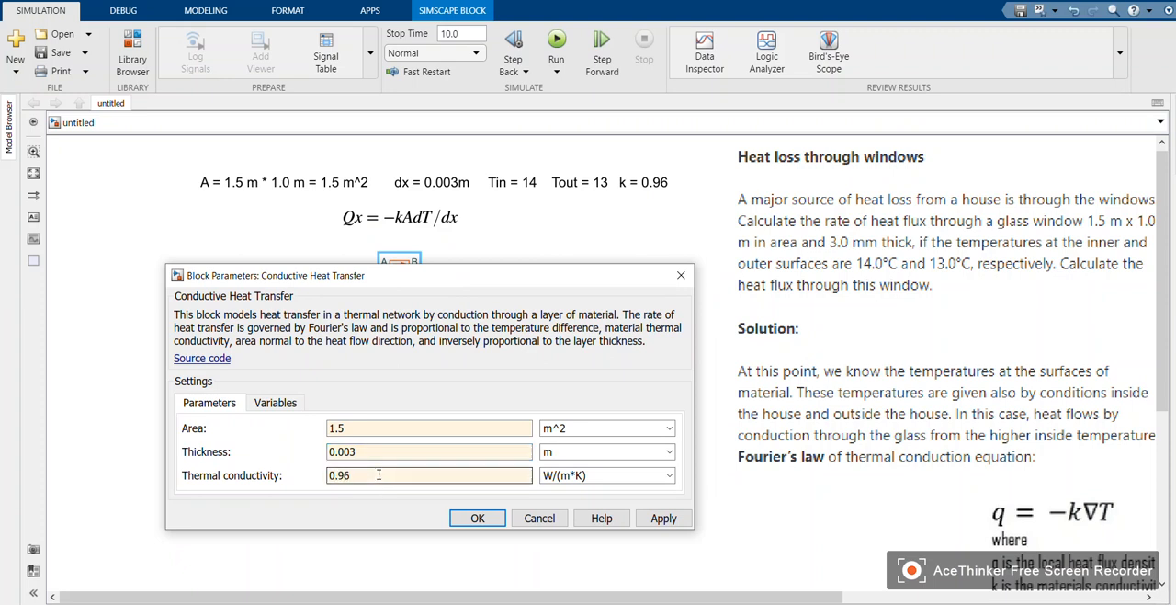
click(478, 518)
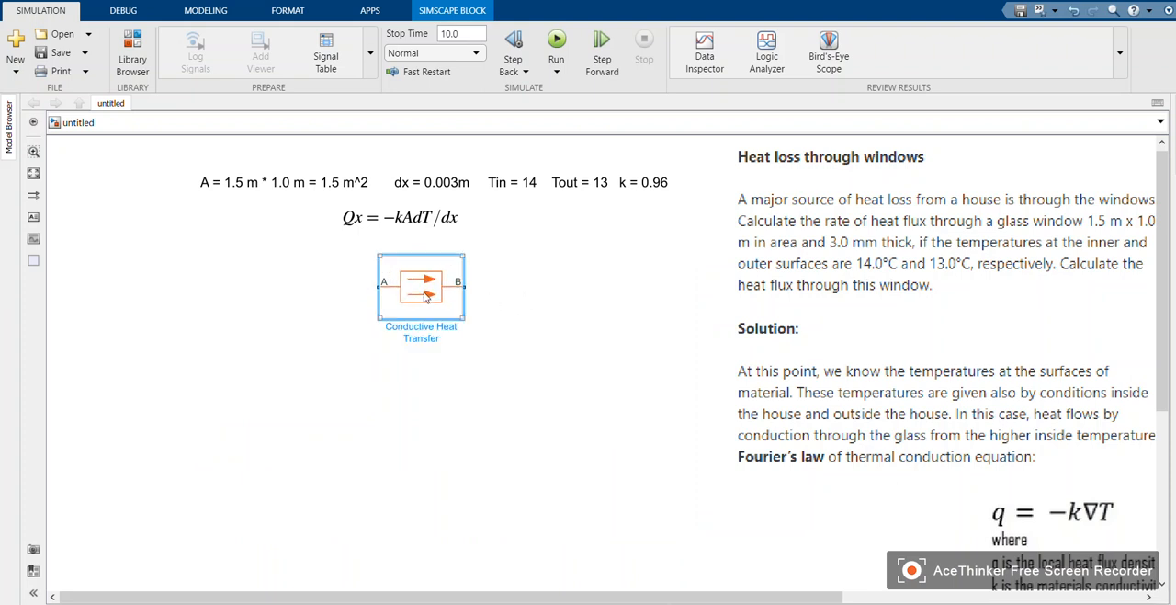
click(421, 283)
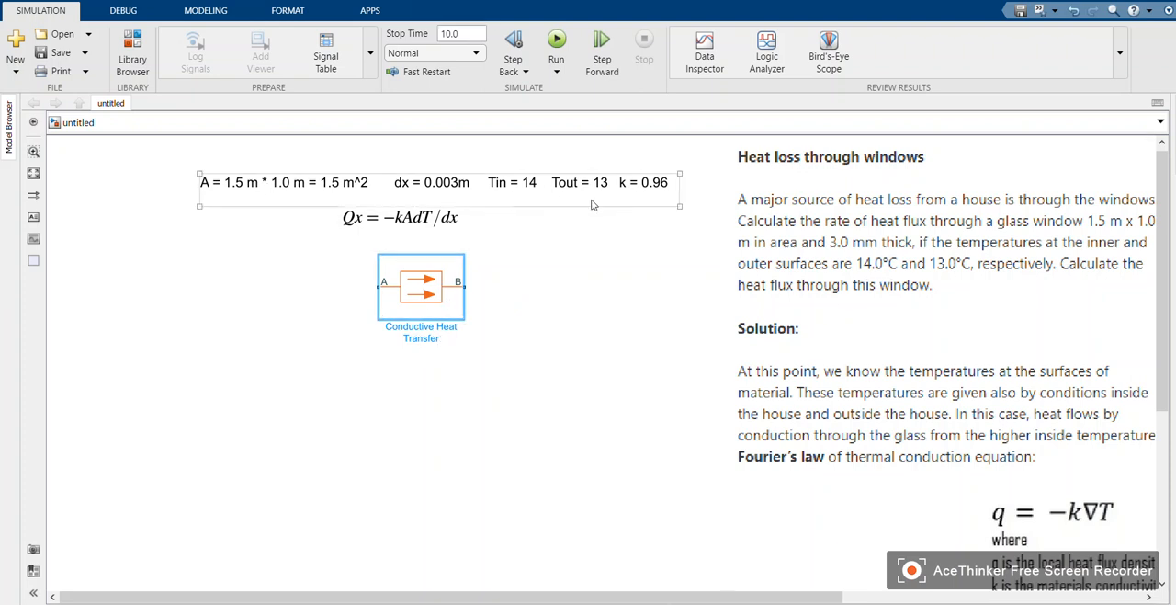
click(421, 285)
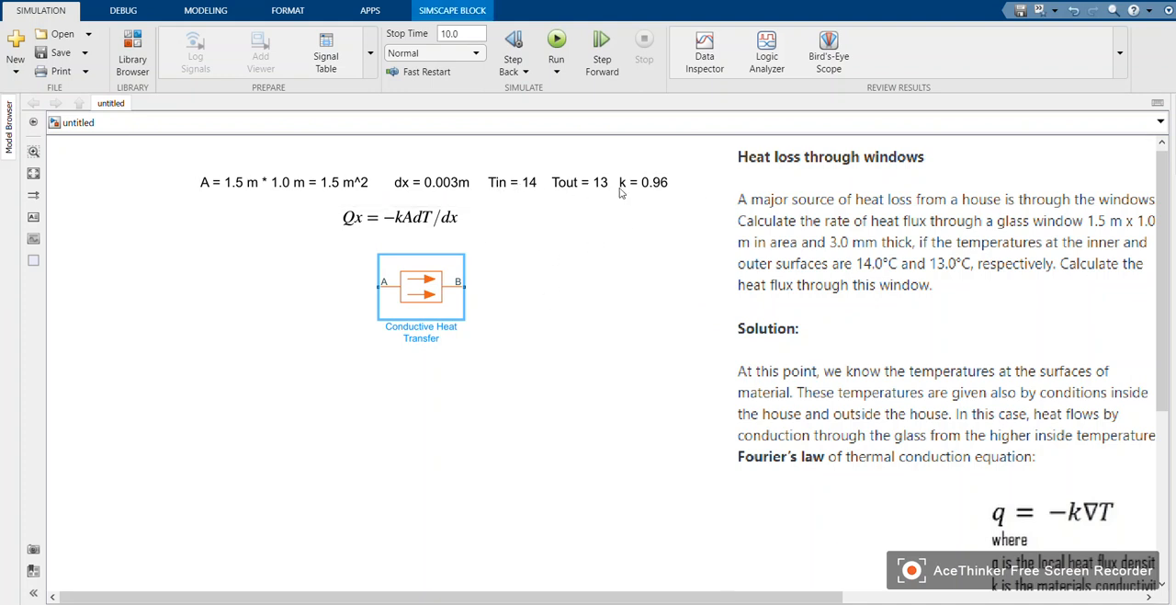
click(439, 182)
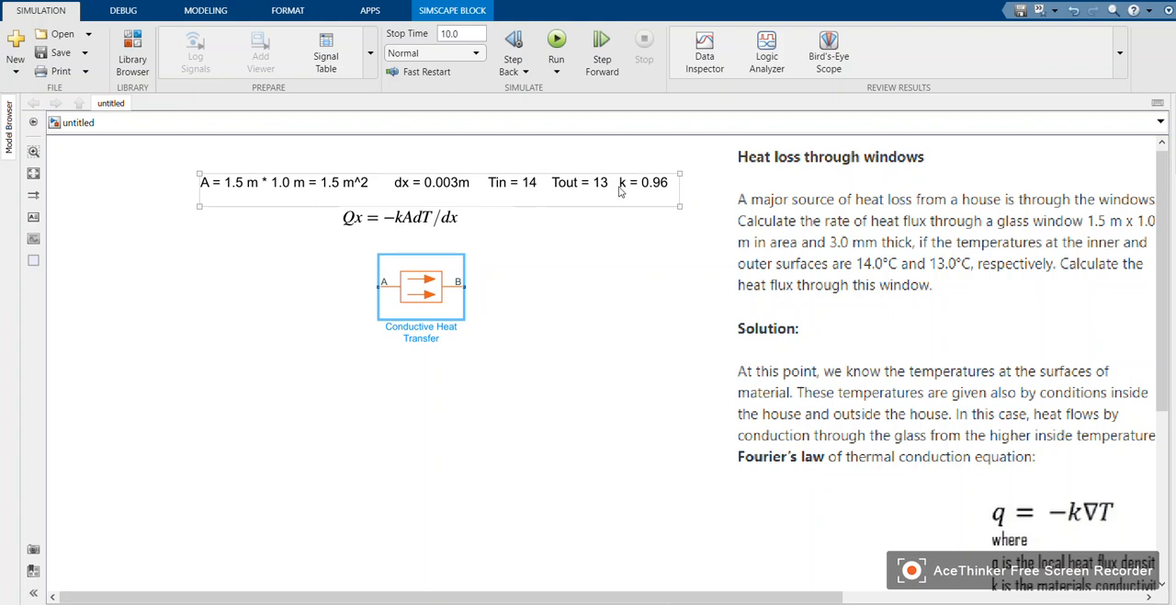
click(132, 46)
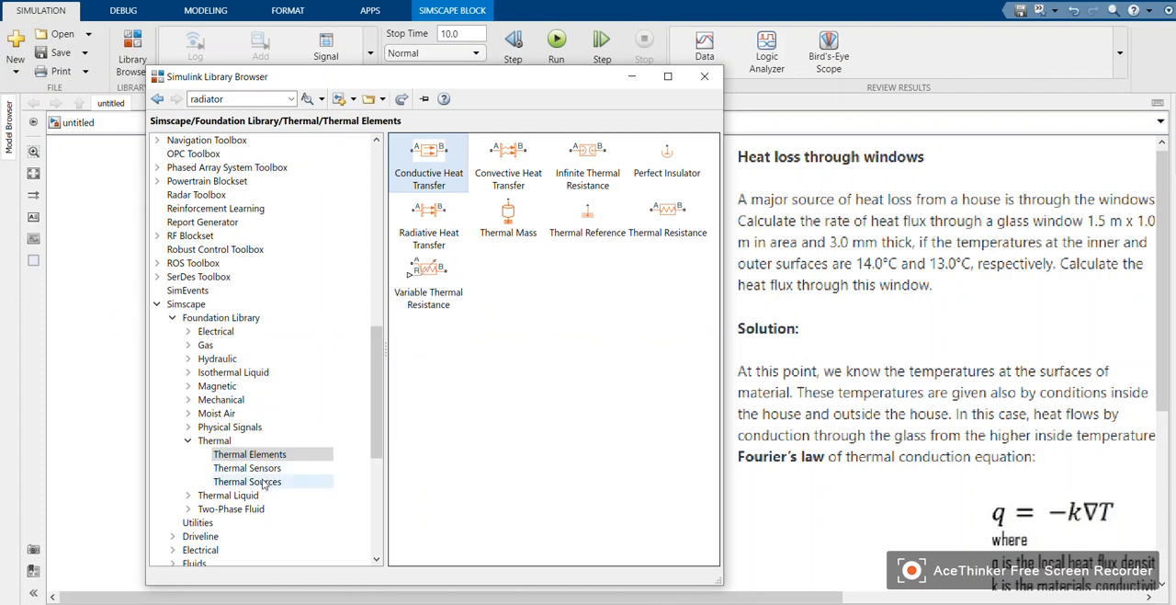
Step: Add a Temperature Source from Thermal Sources below the Conductive Heat Transfer block
click(246, 482)
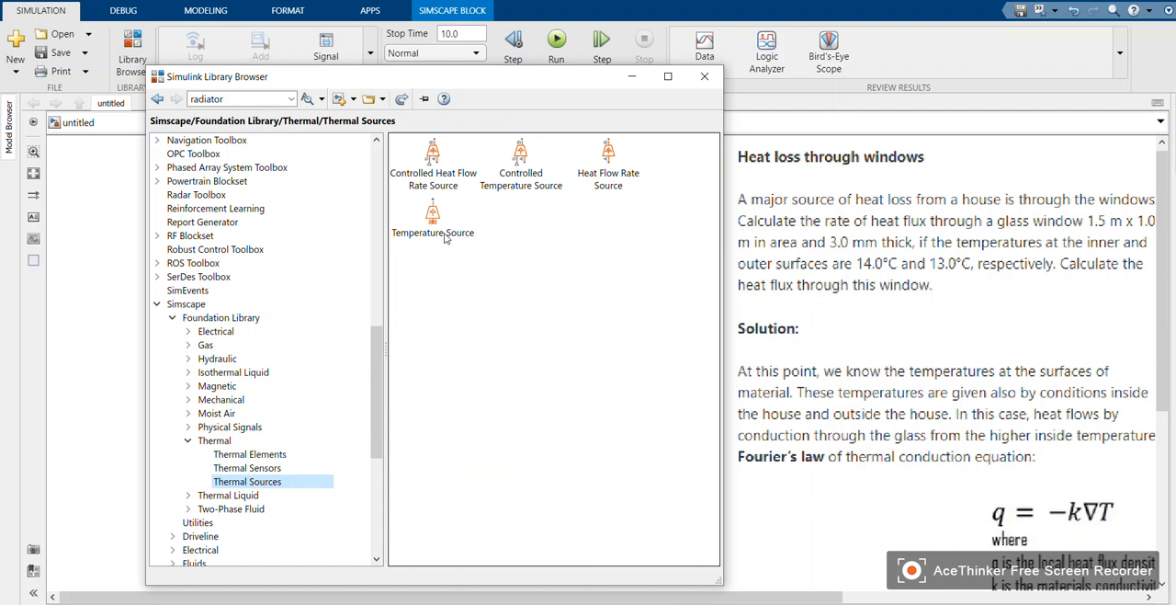
right_click(434, 221)
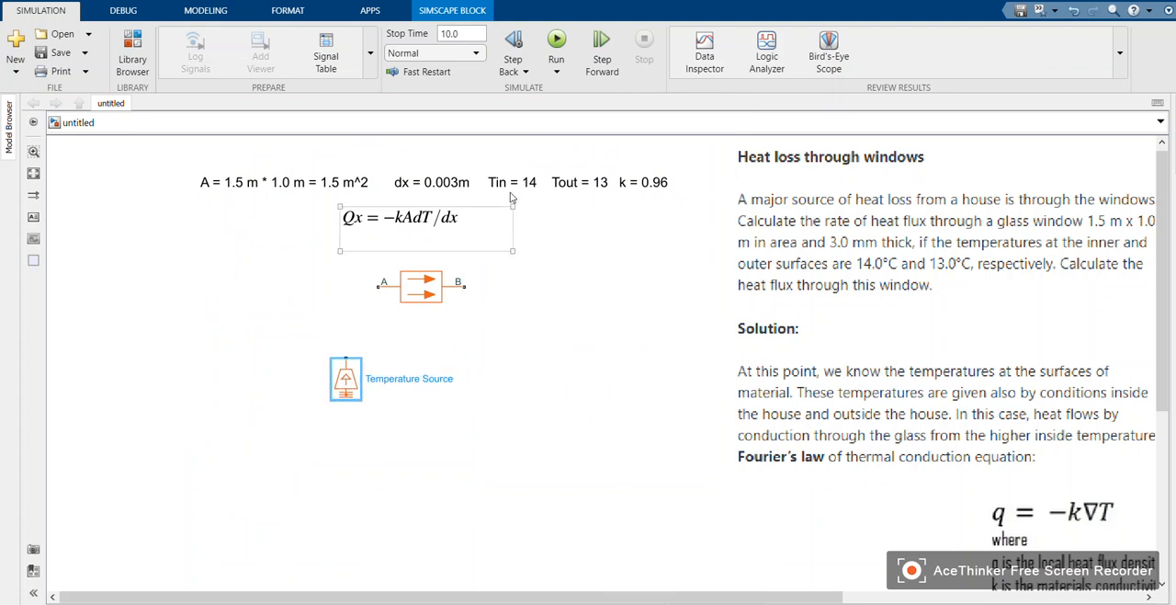
click(511, 182)
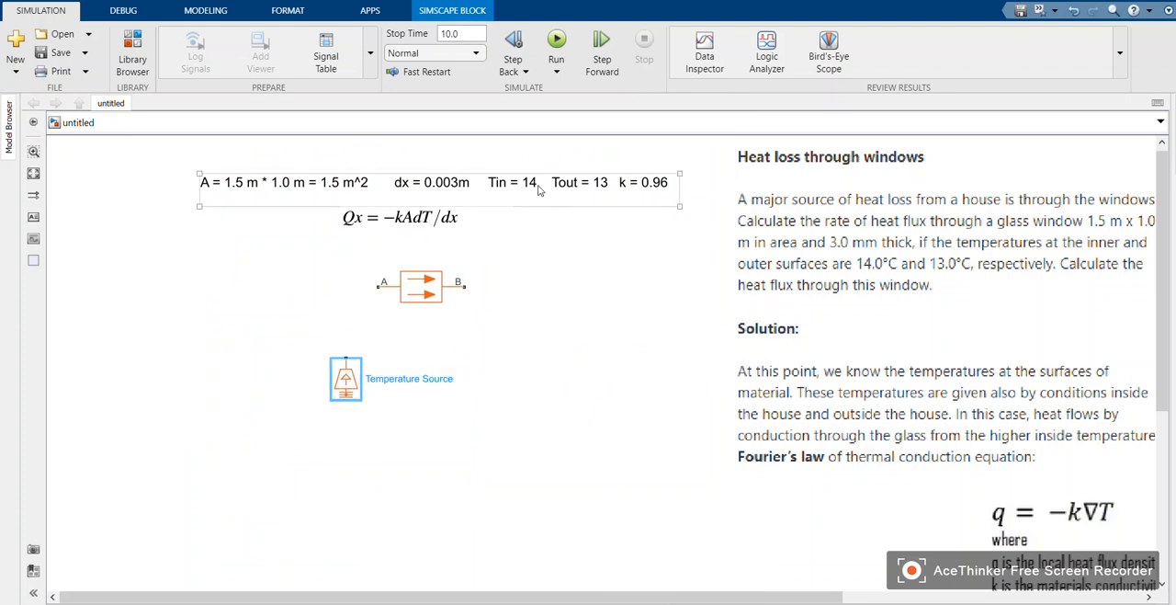
click(400, 216)
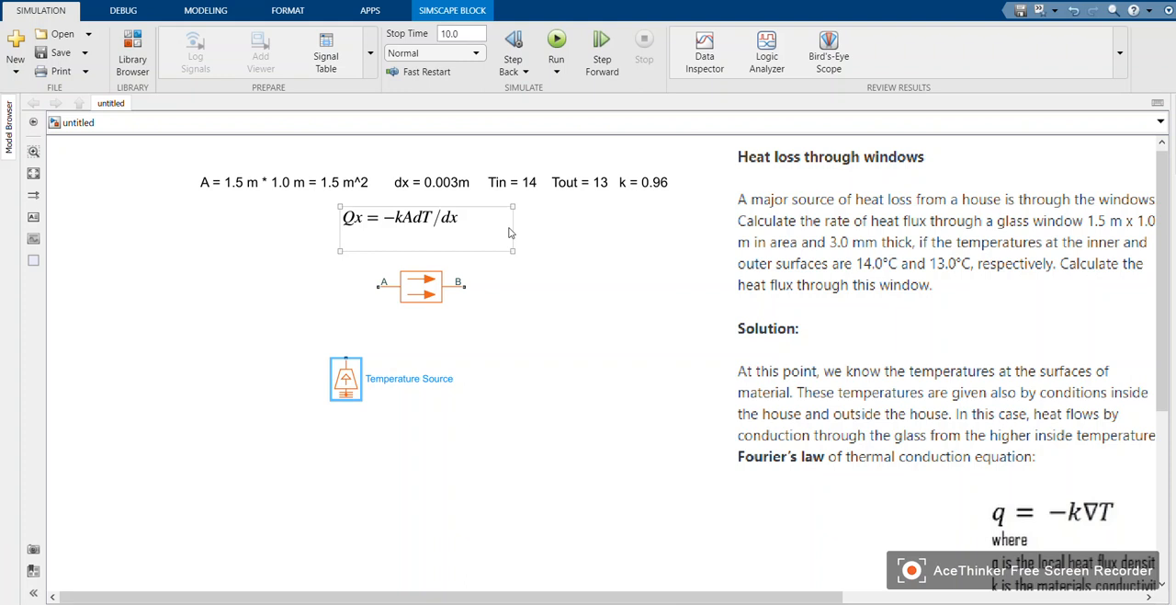
mouse_move(447, 250)
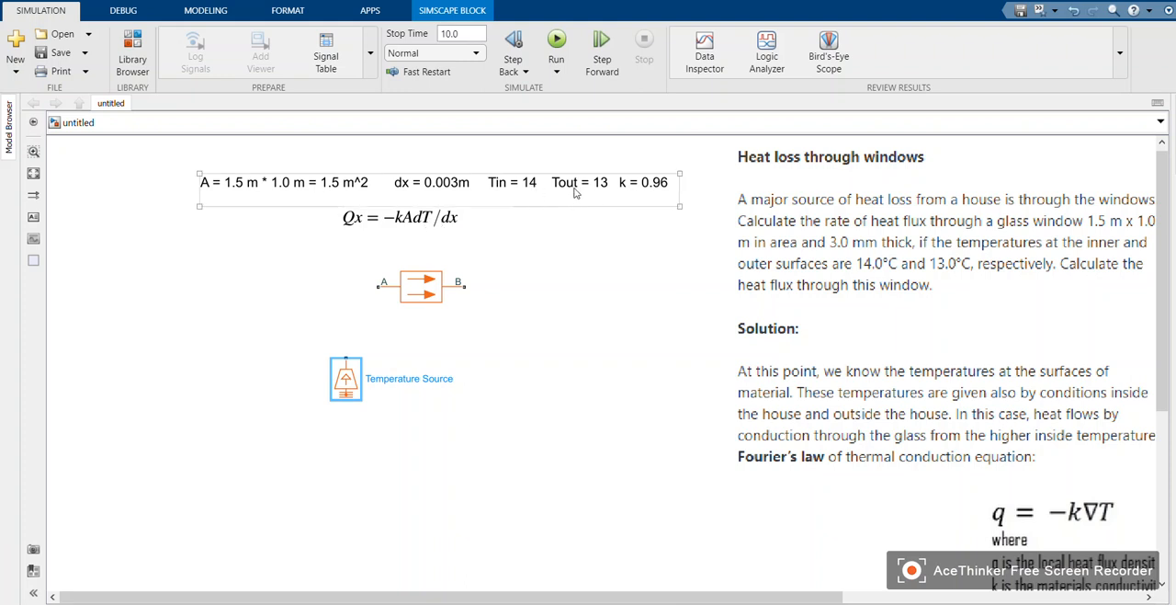
Step: Set the Temperature Source block's temperature value to 14
click(346, 378)
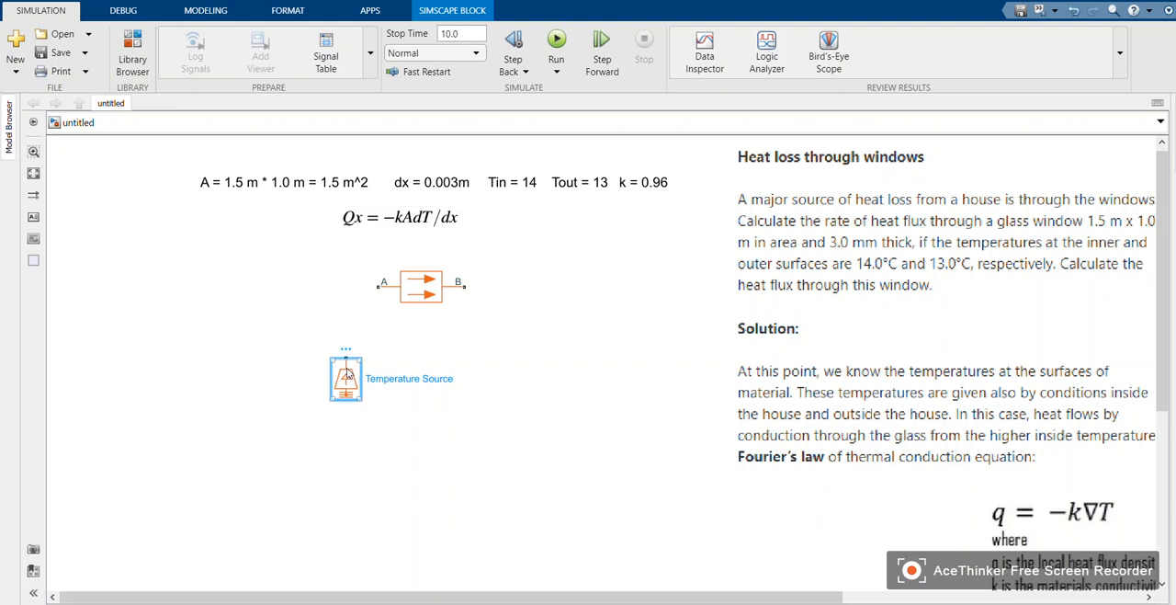
double_click(346, 377)
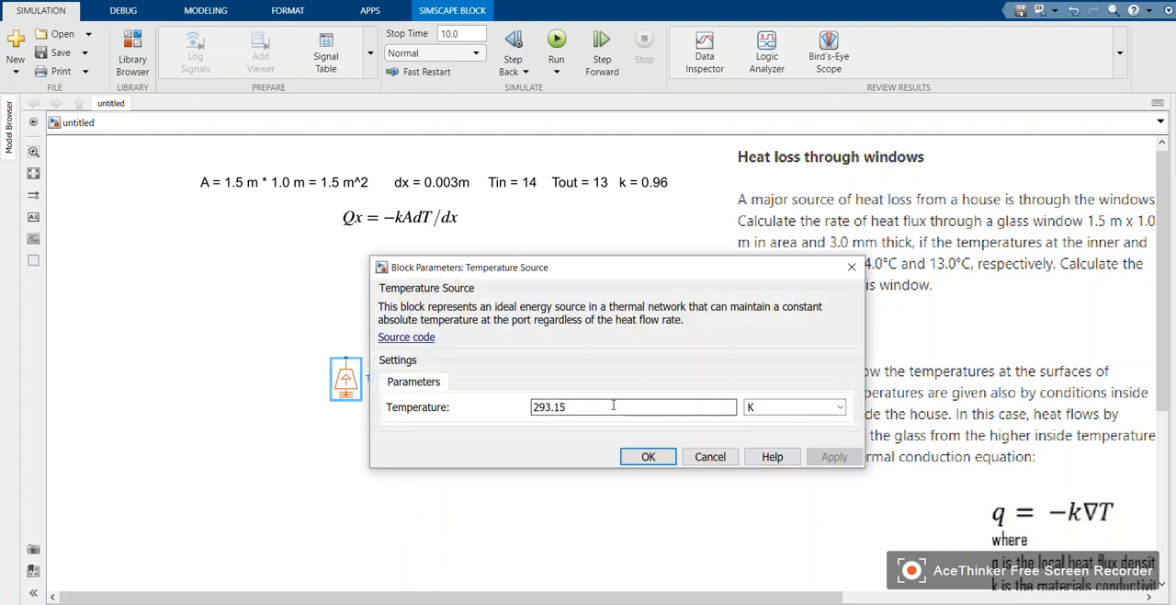
triple_click(632, 406)
text(14)
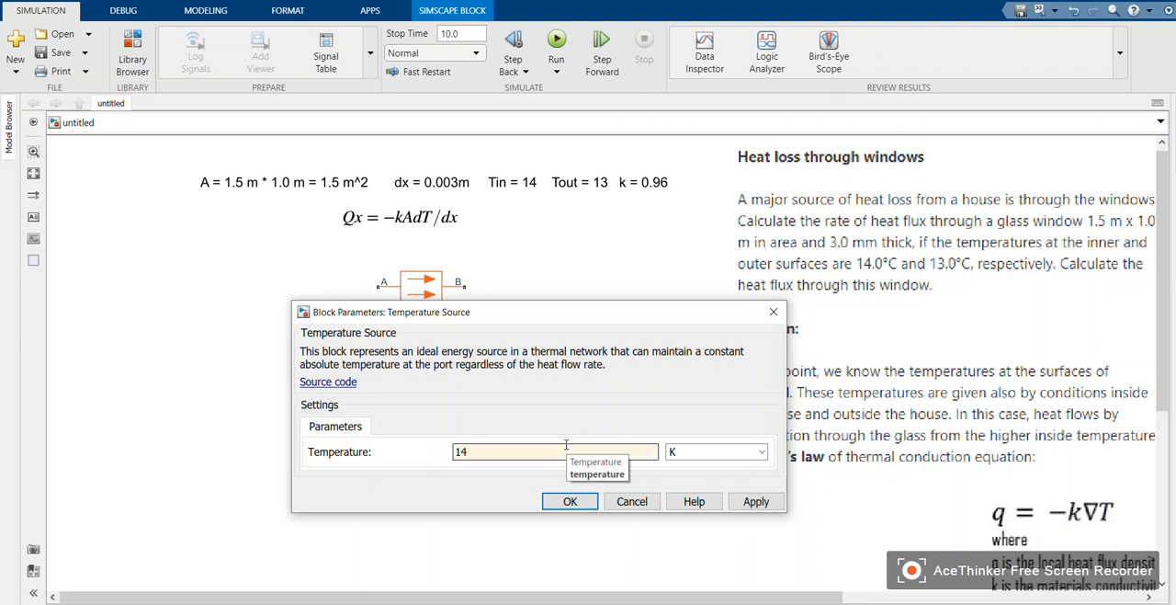
text(+27)
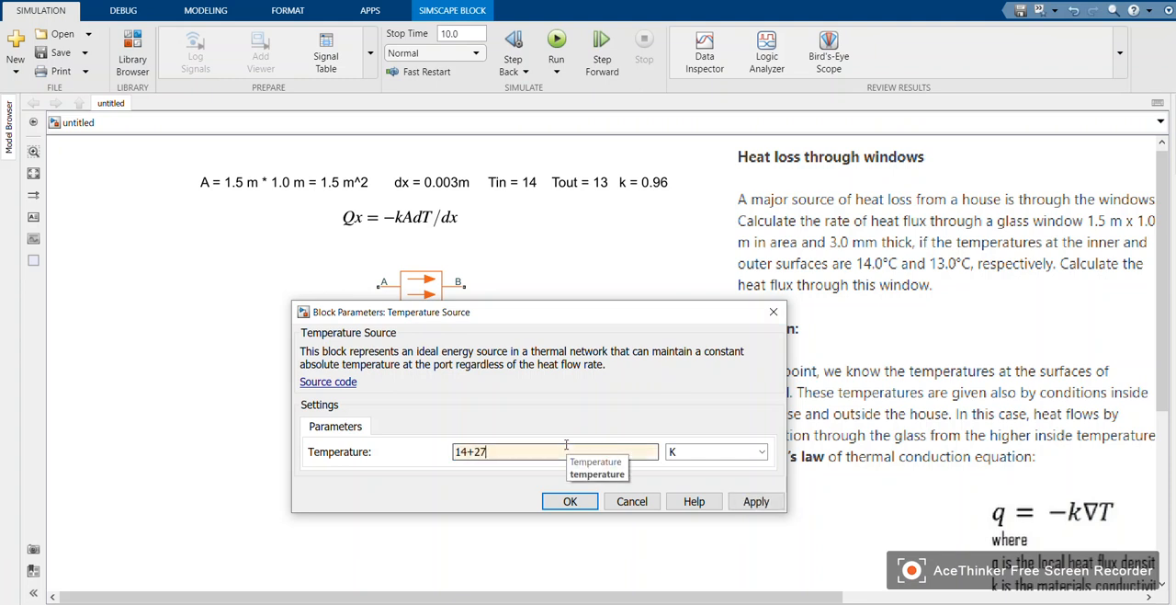
text(3)
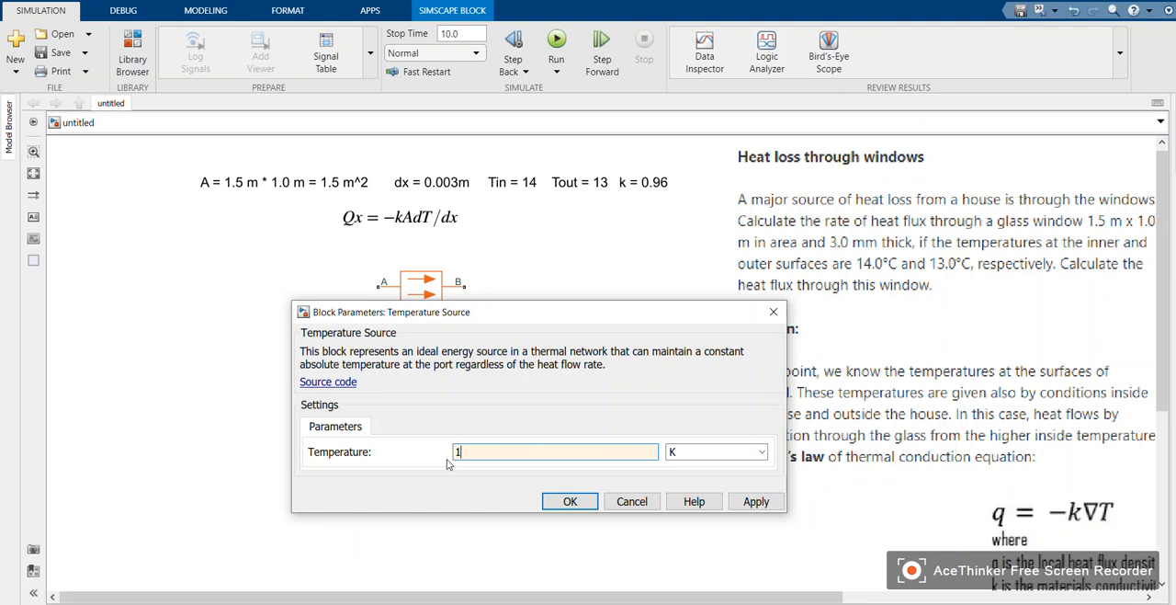
text(14)
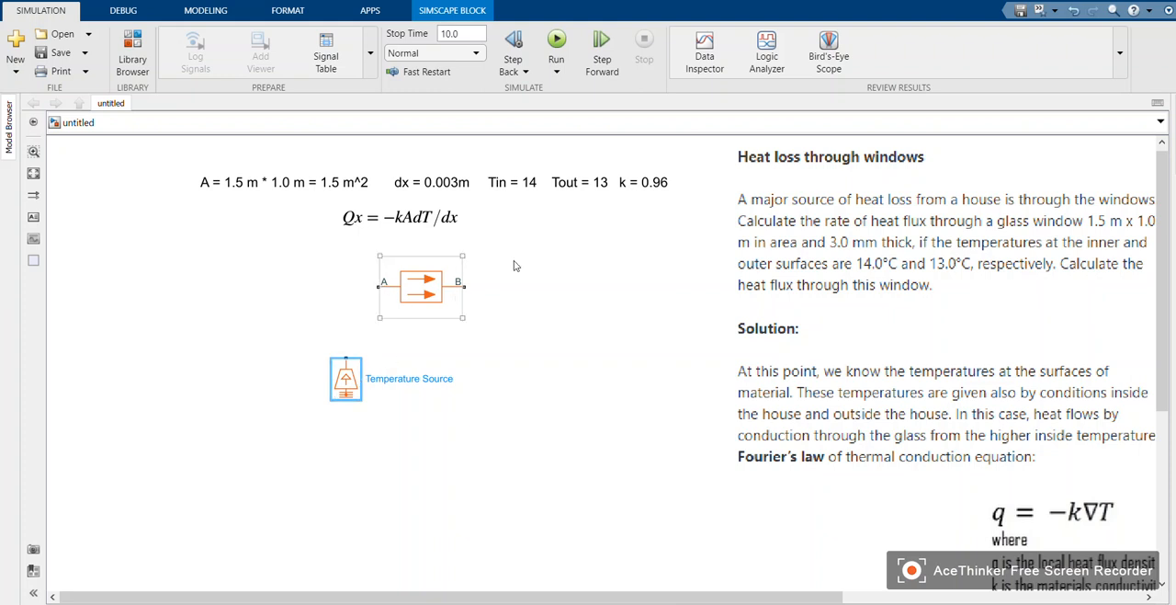
Step: Wire the Temperature Source to port A of the Conductive Heat Transfer block
click(401, 217)
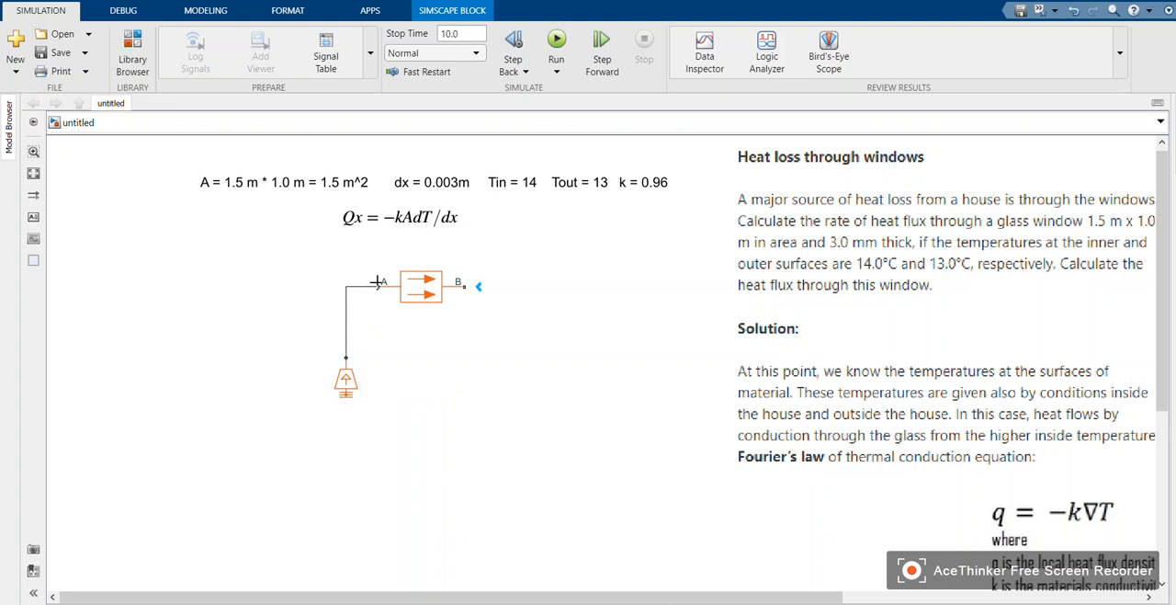
click(345, 382)
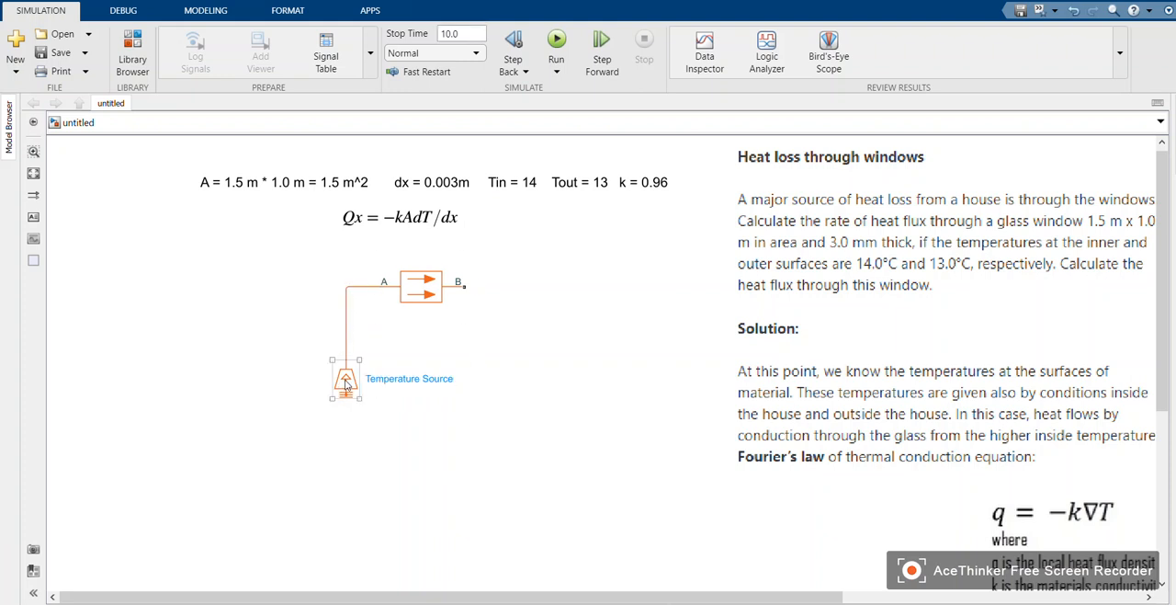
click(345, 379)
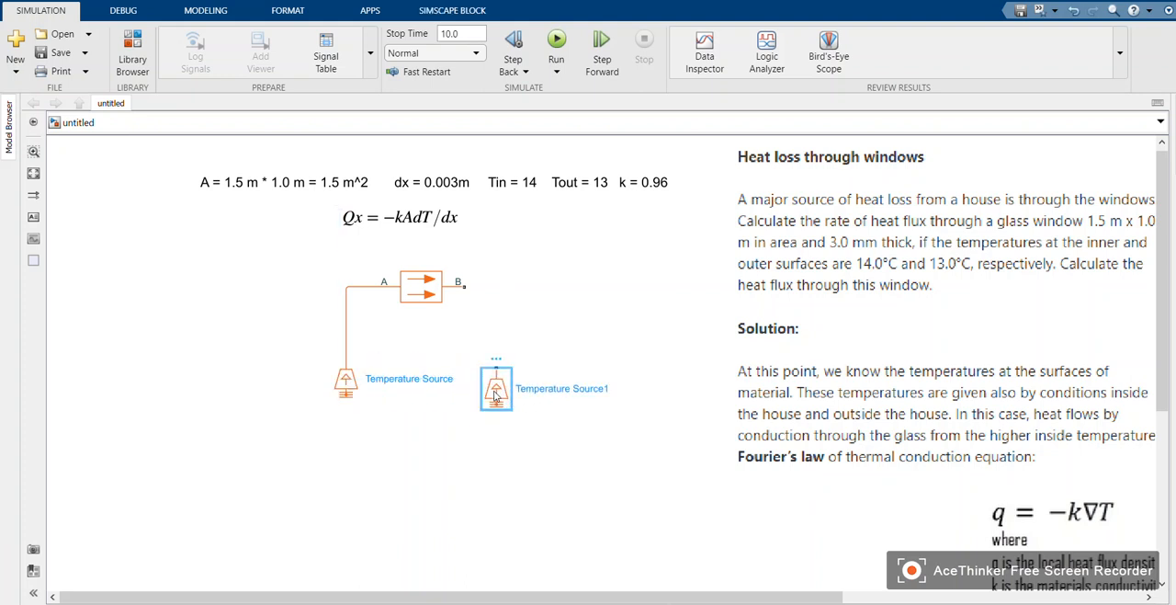
Step: Set the second temperature source to 13 (+273) for the outside temperature and confirm
double_click(497, 386)
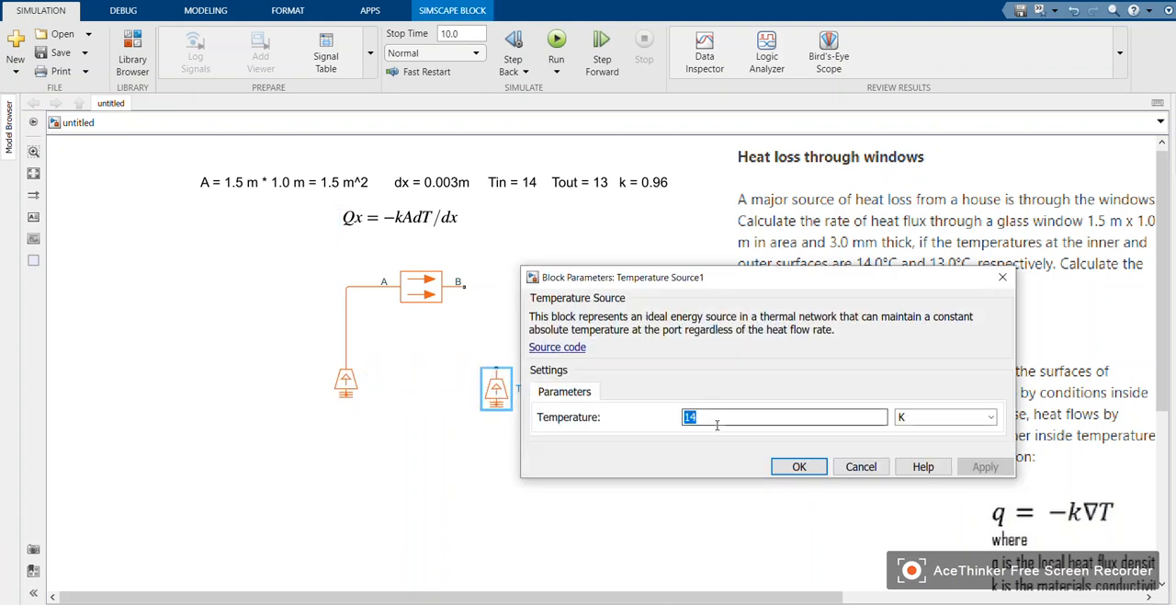
text(13)
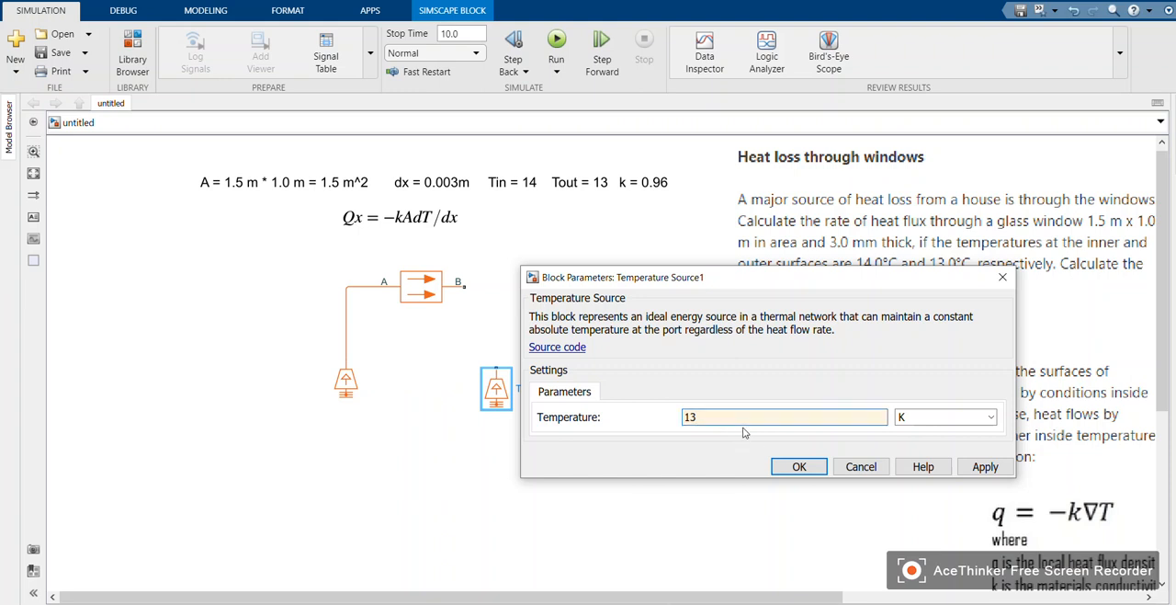
text(+273)
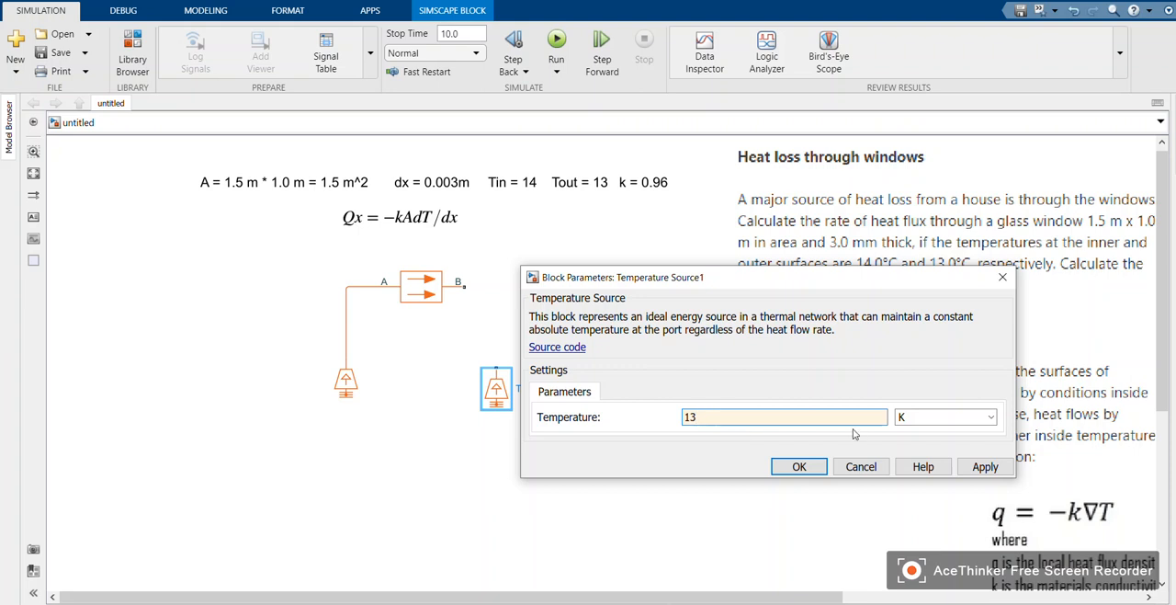
click(798, 467)
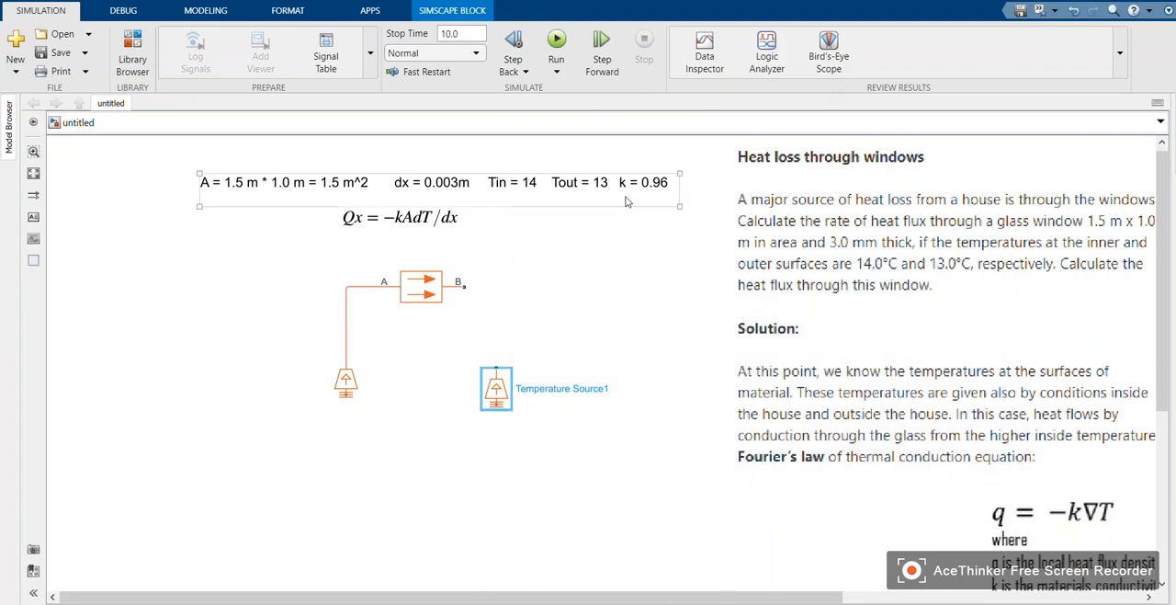
Step: Wire the second temperature source to port B of the Conductive Heat Transfer block
click(400, 216)
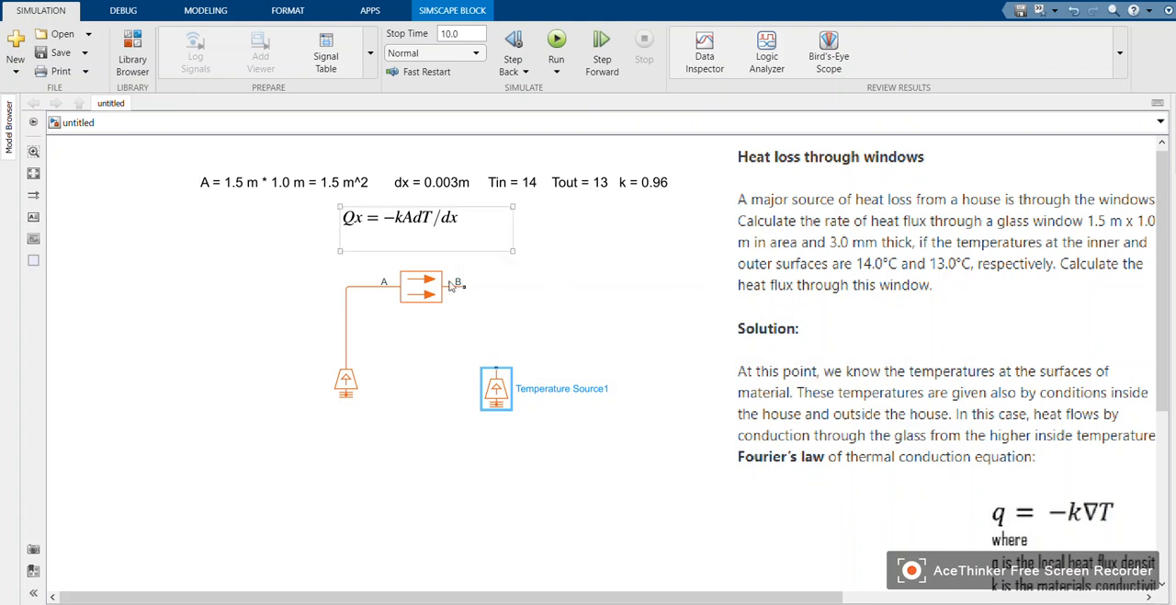
click(666, 390)
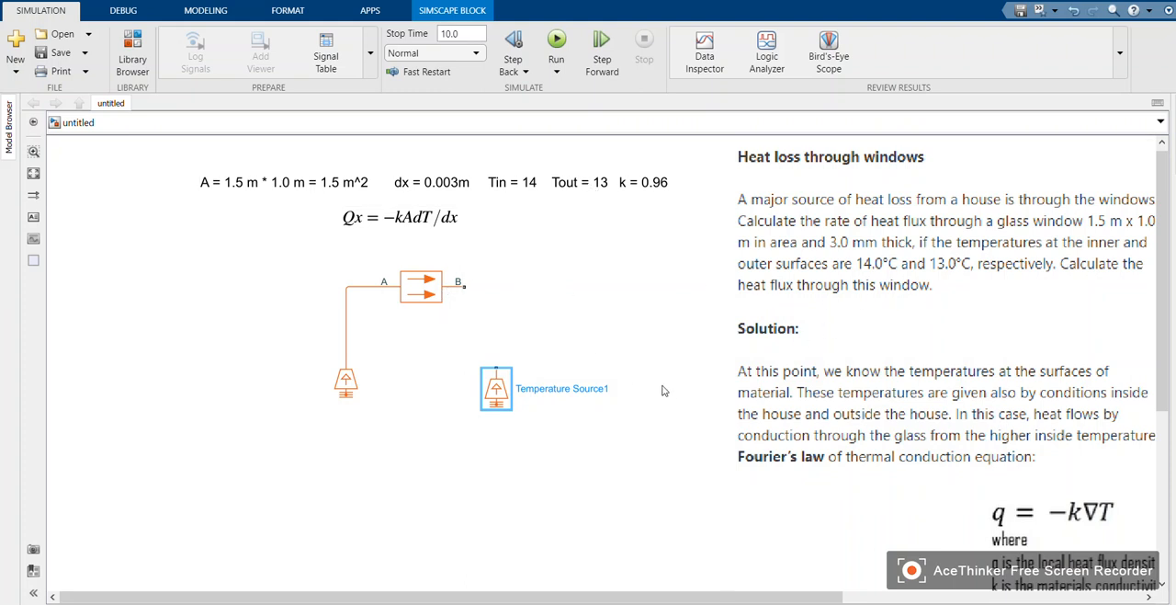
click(421, 285)
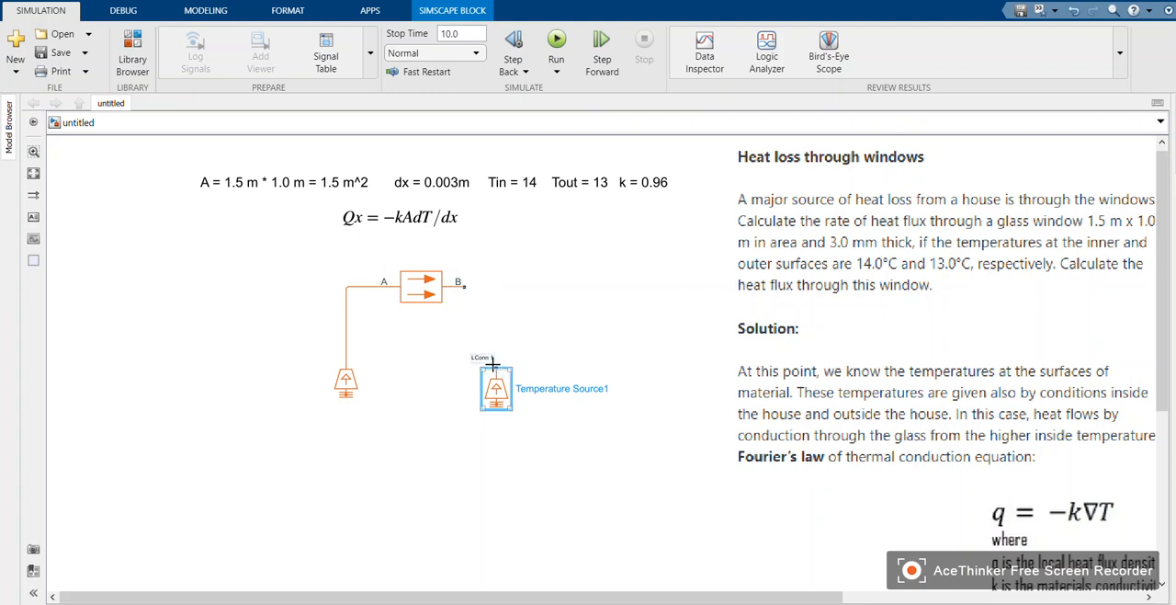
drag(497, 388, 497, 382)
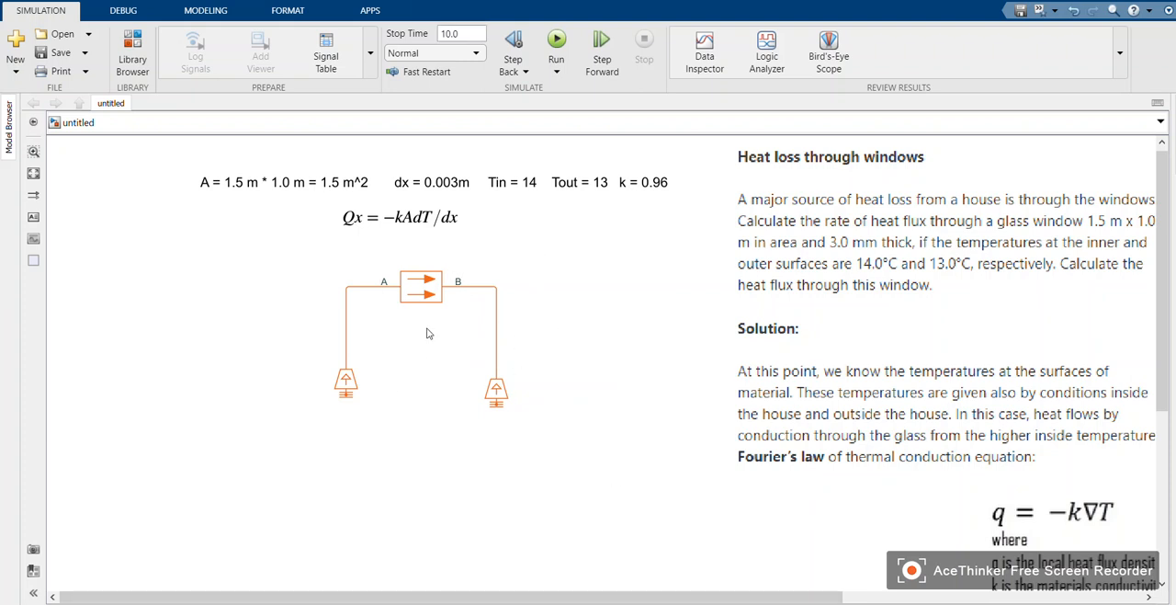
click(345, 383)
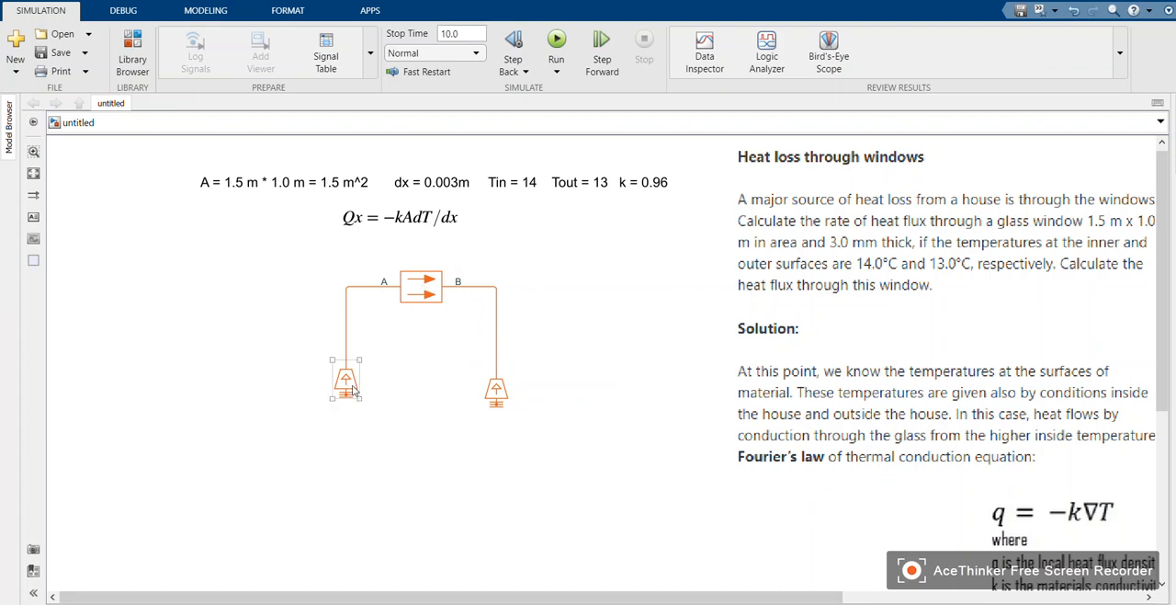
click(346, 378)
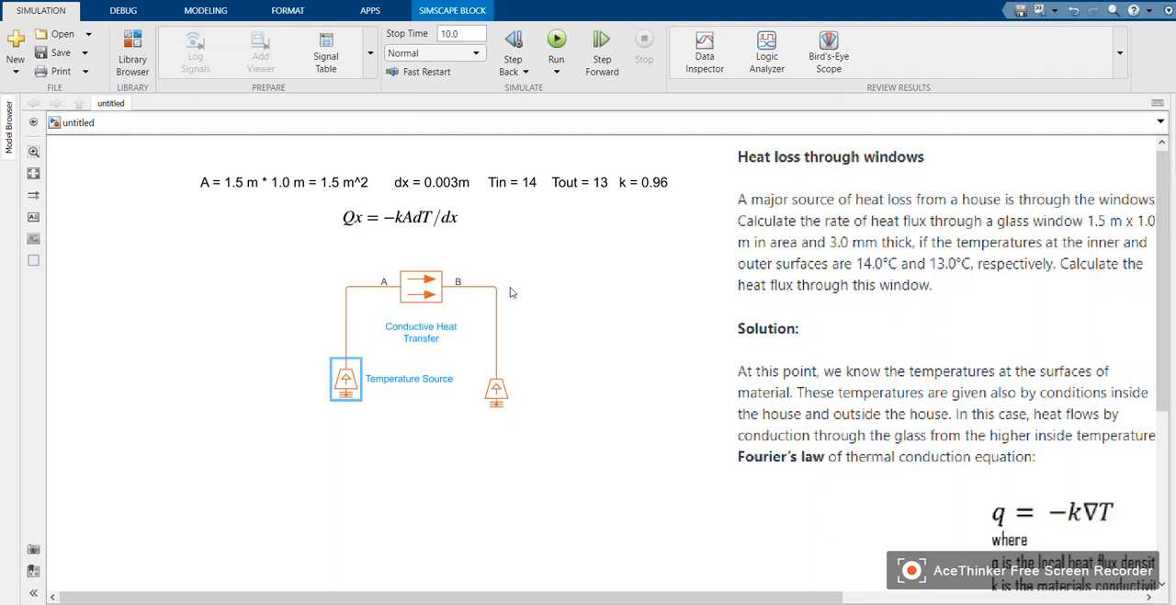
click(421, 285)
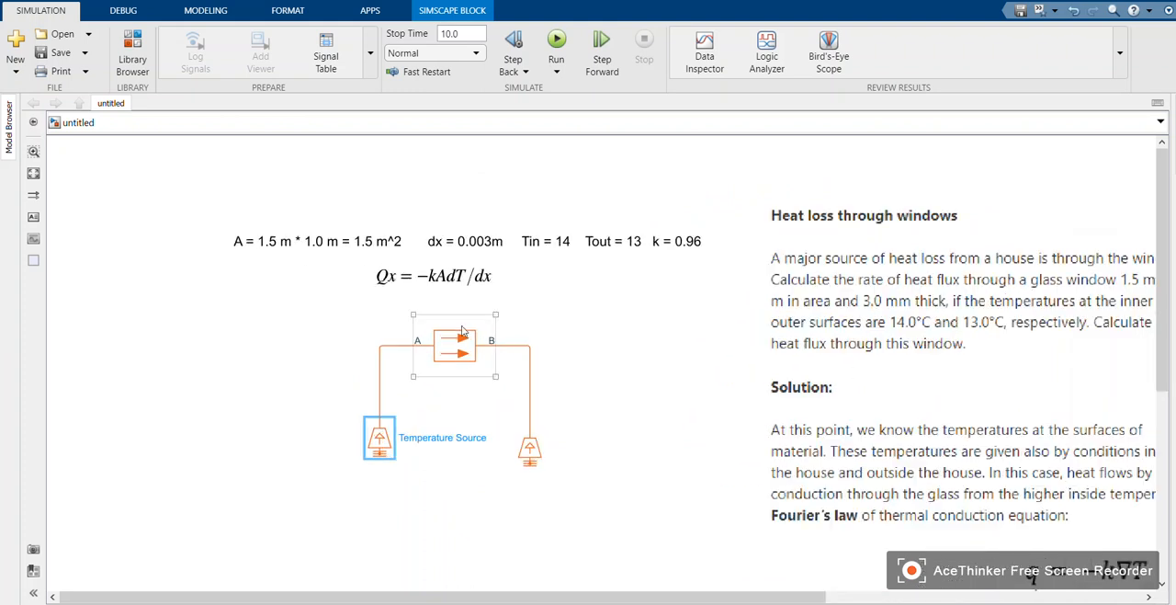
click(431, 275)
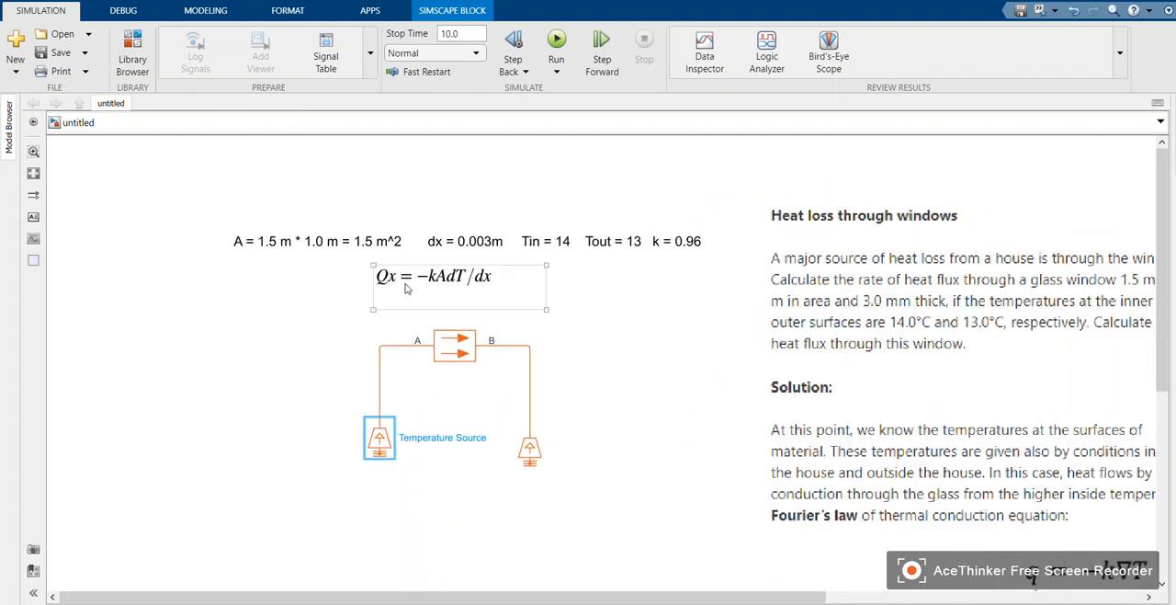
Step: Add a Heat Flow Rate Sensor from Thermal Sensors beside the heat transfer block
click(132, 52)
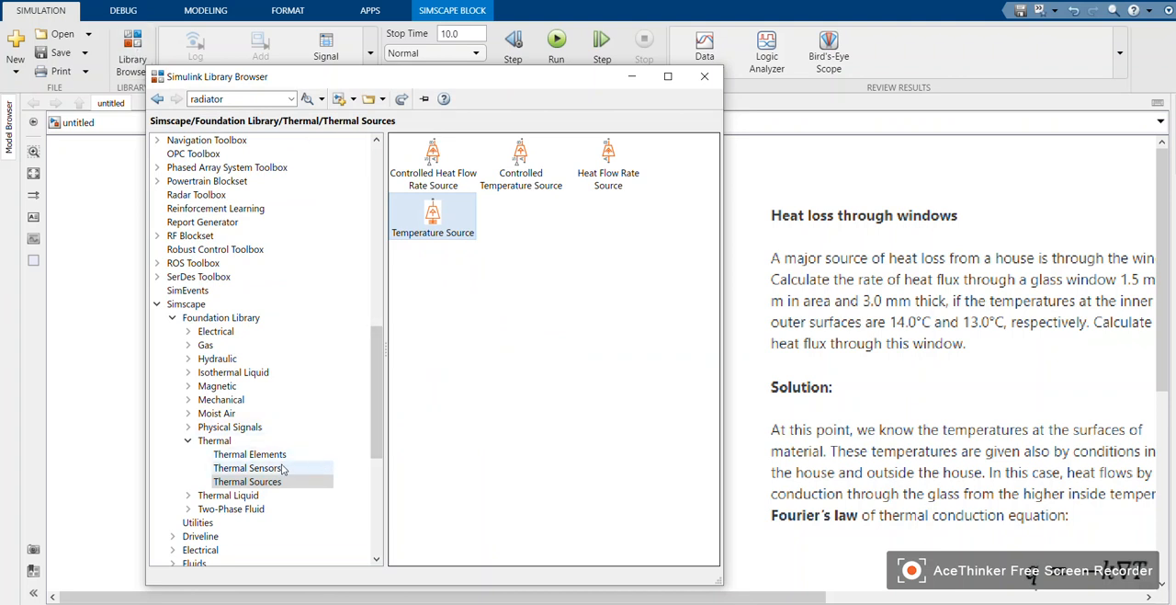
click(246, 467)
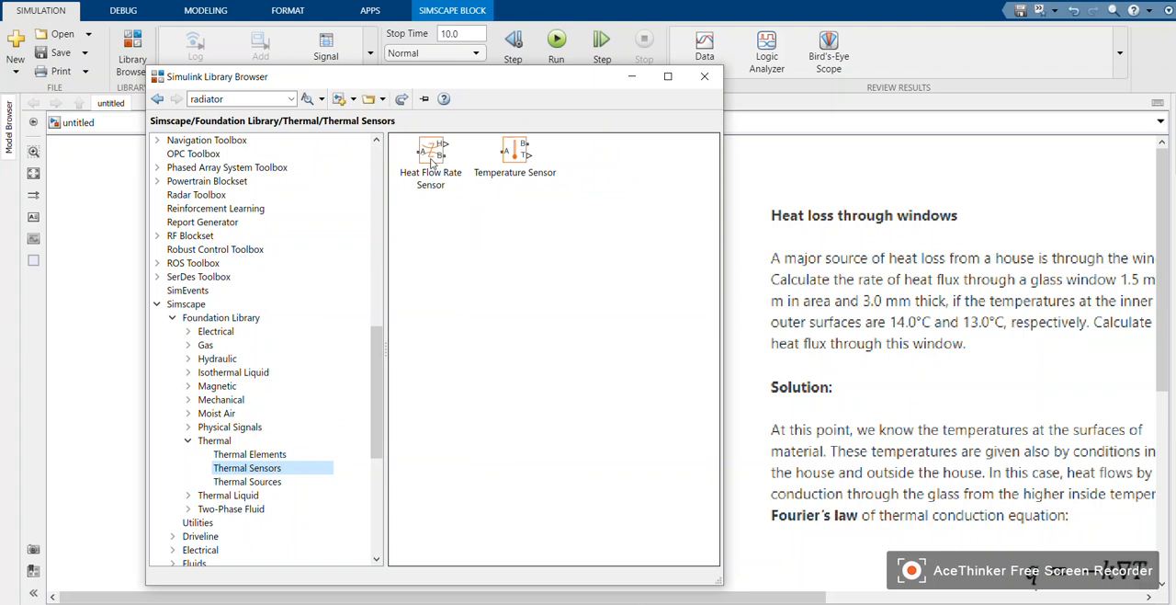
click(430, 161)
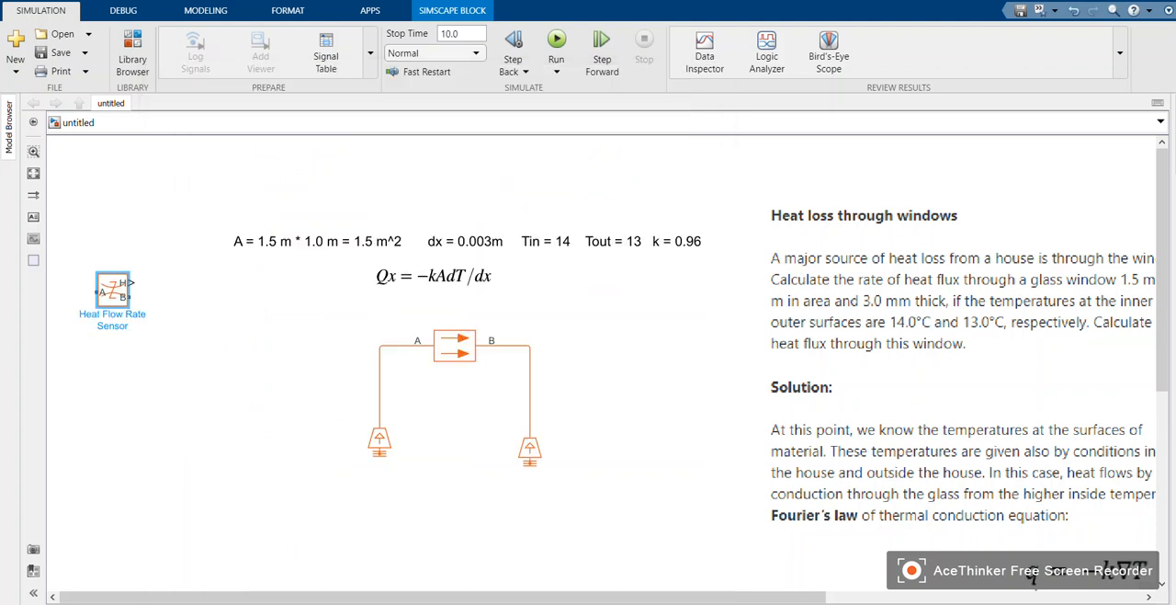
drag(112, 292, 577, 304)
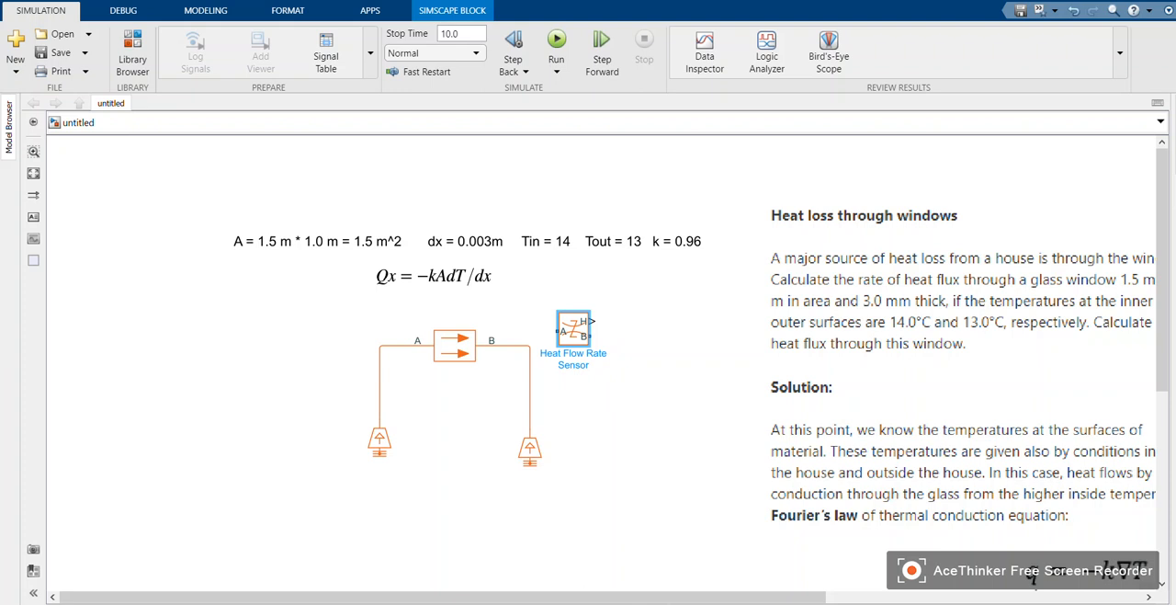
Step: Place the sensor on the port B line and move the second temperature source below it
click(453, 342)
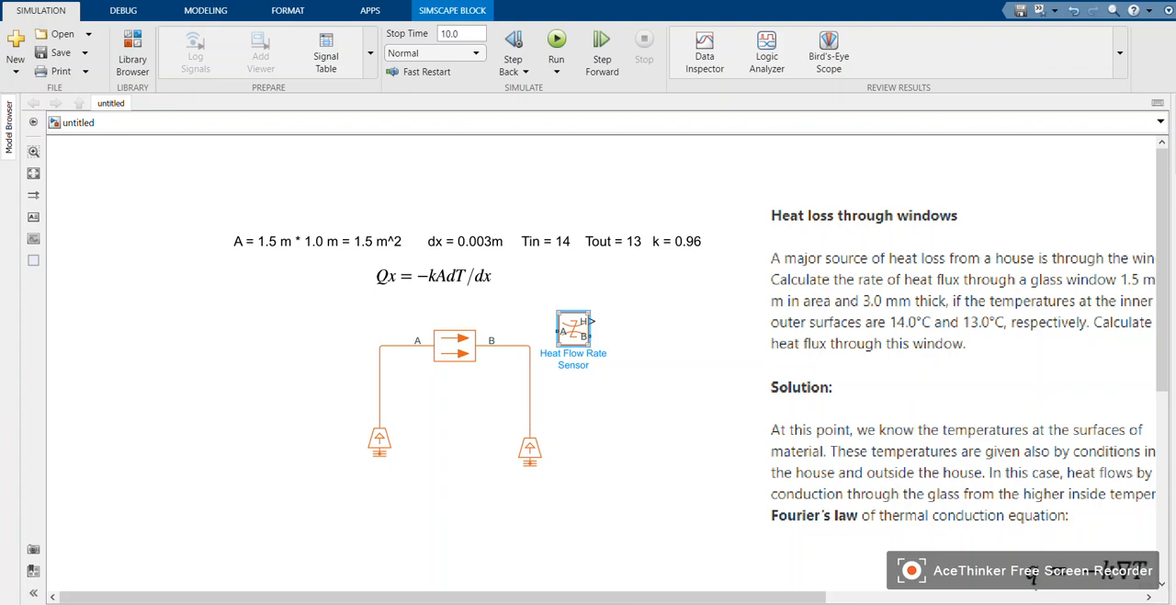
click(454, 342)
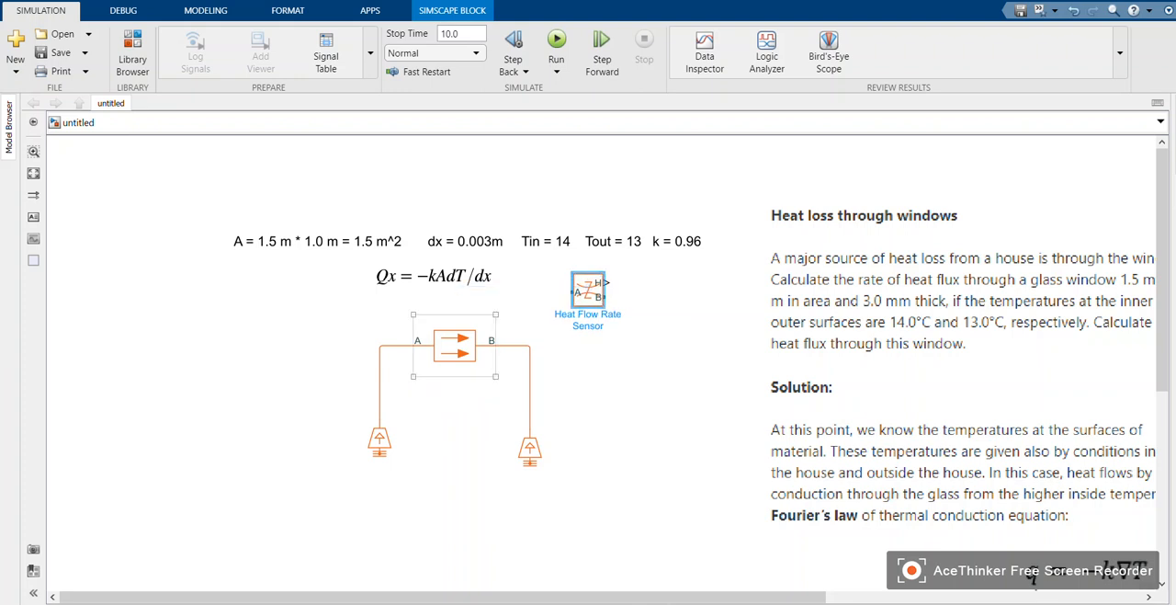
click(530, 448)
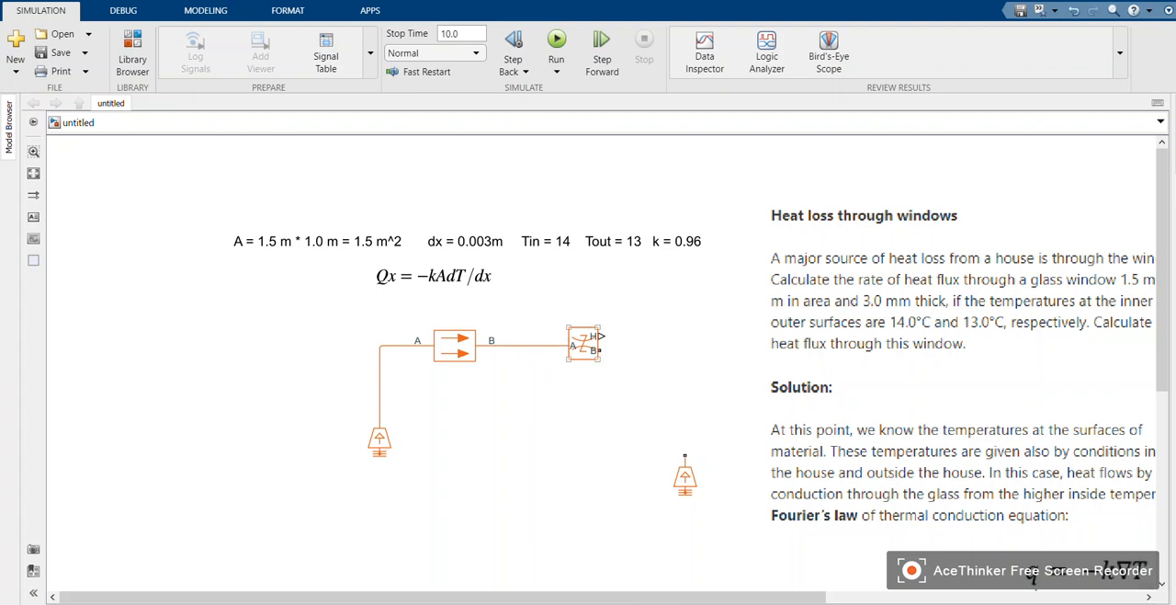
Step: Name the sources T_Inside and T_outside, wire T_outside to the sensor, and return to Thermal Sensors
click(454, 341)
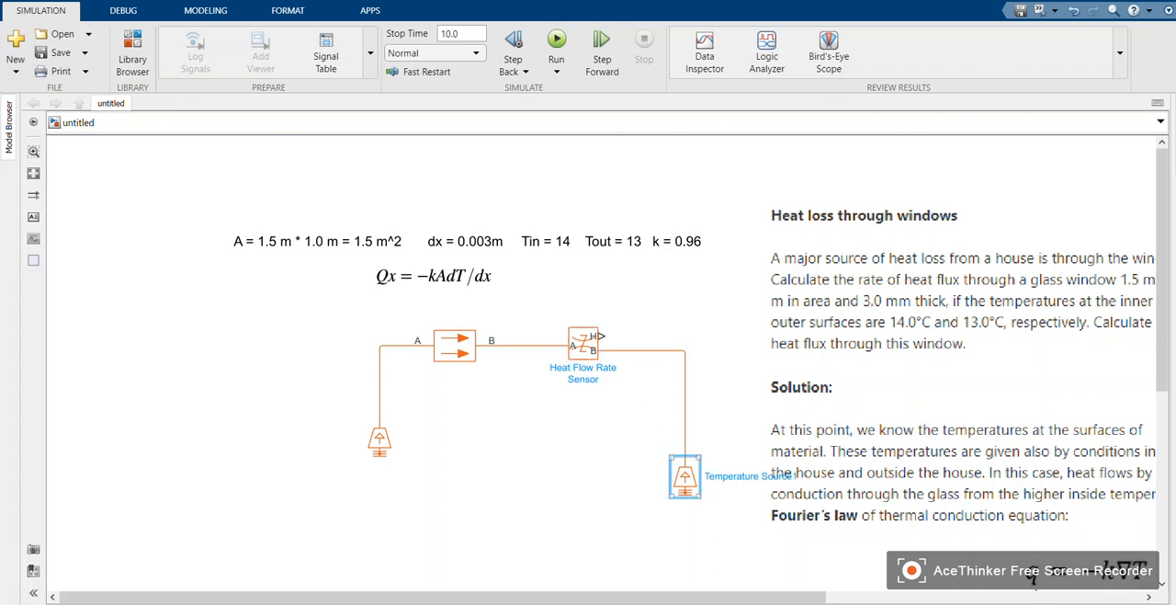
click(474, 248)
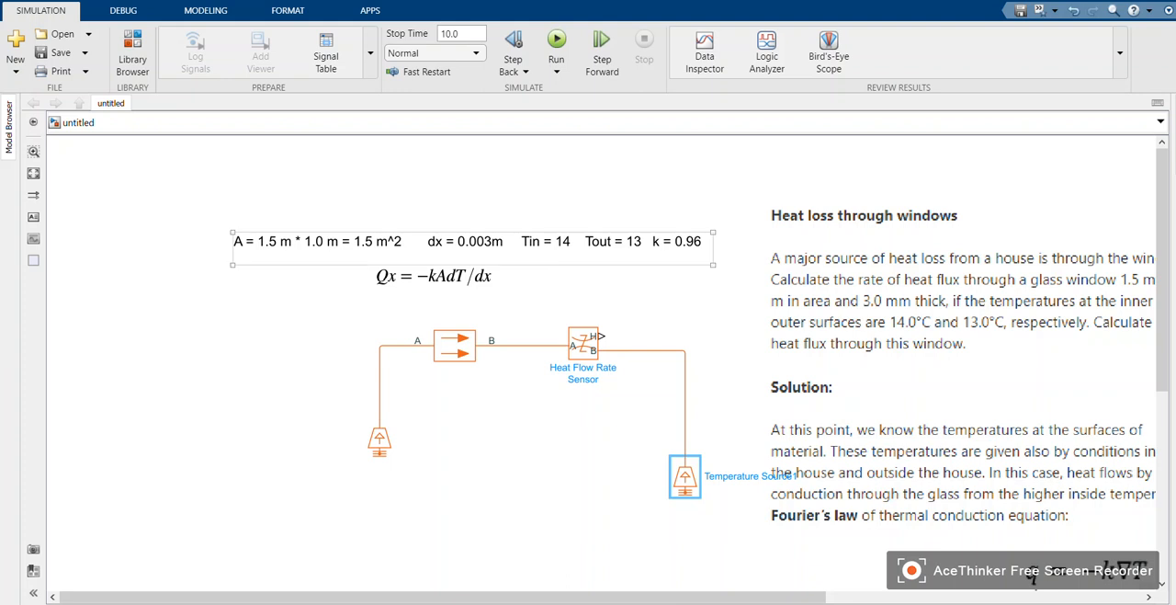
click(379, 439)
text(T)
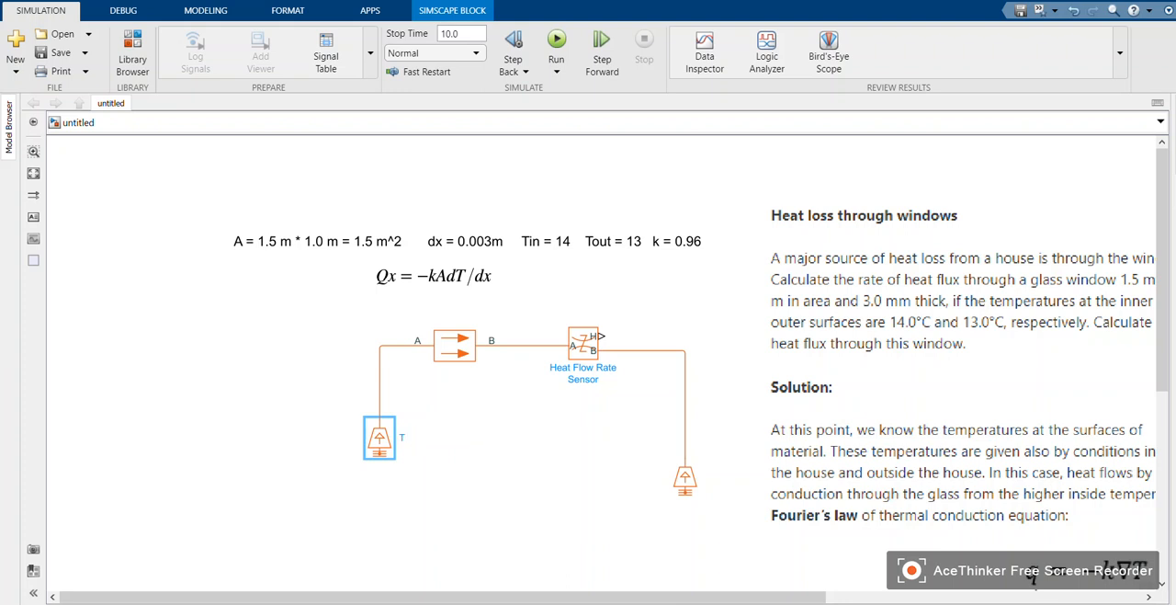
text(_Inside)
text(T_outside)
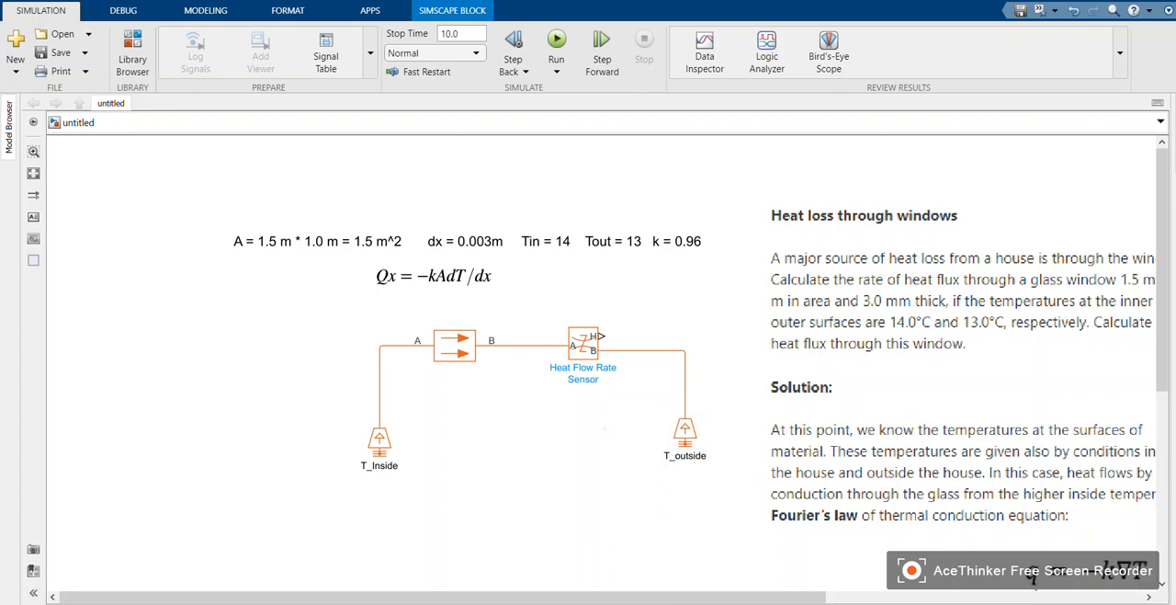
click(583, 342)
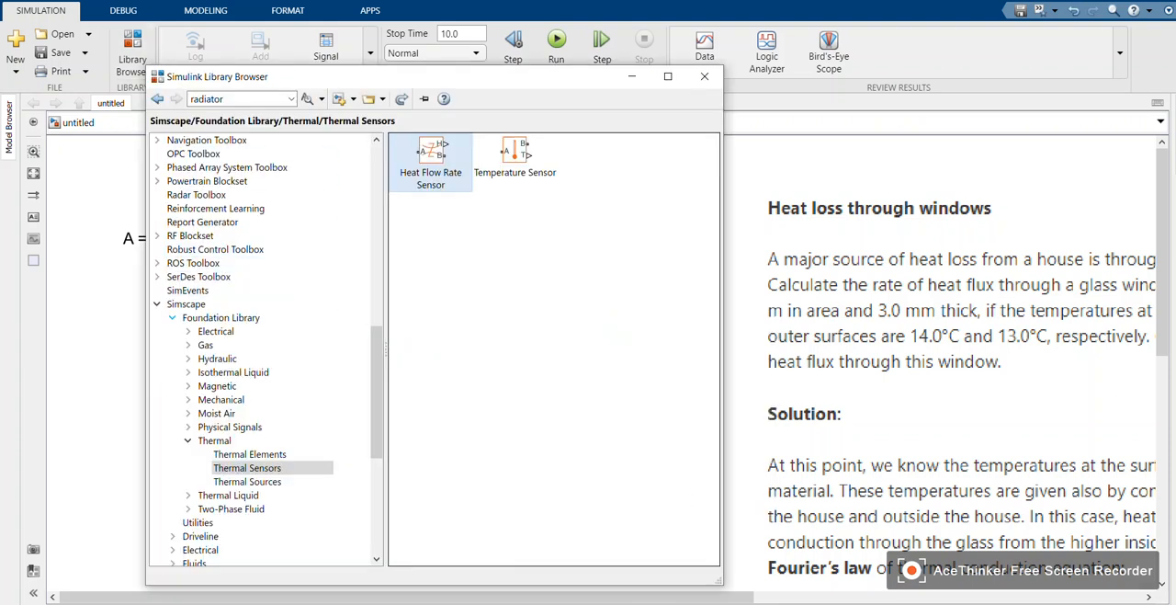
Step: Add a PS-Simulink Converter from Simscape Utilities beneath the Heat Flow Rate Sensor and start its output connection
click(199, 331)
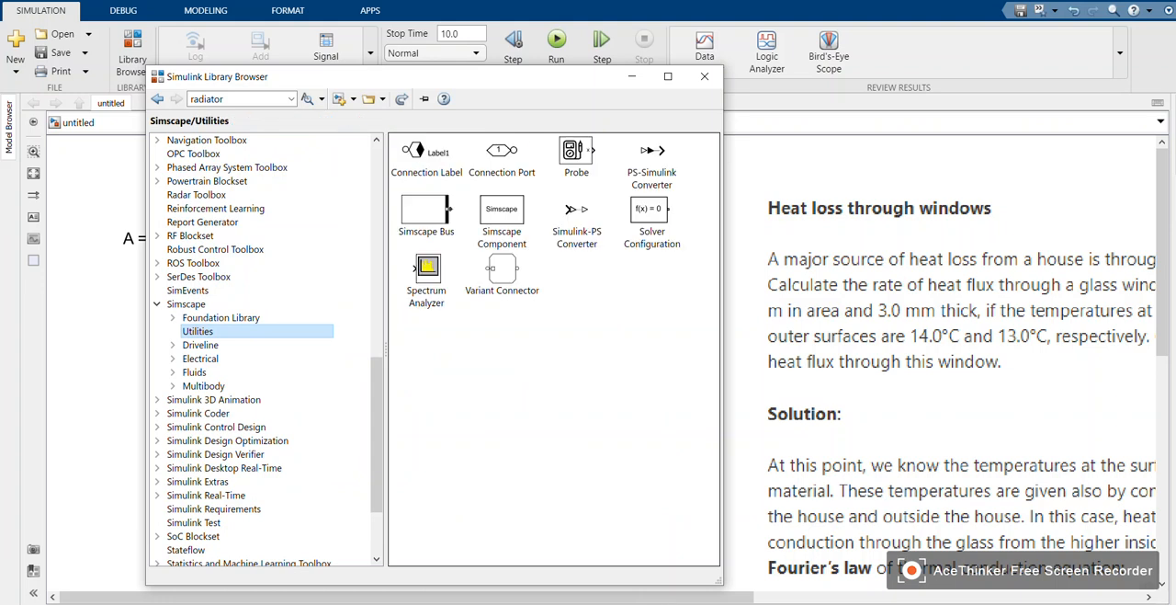
click(651, 156)
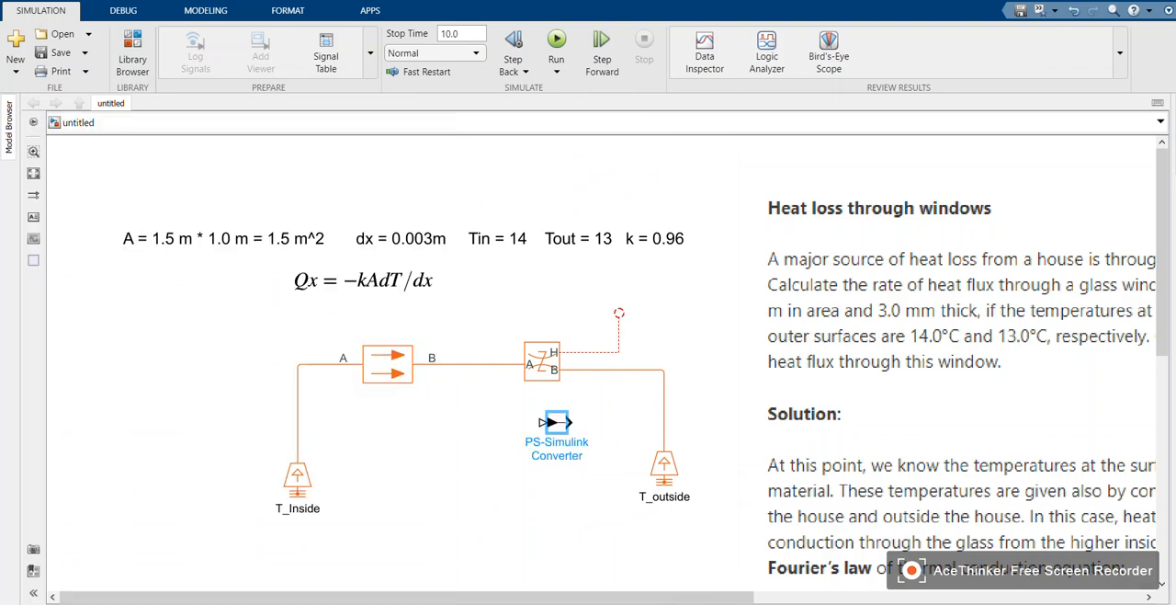
drag(555, 422, 643, 294)
text(di)
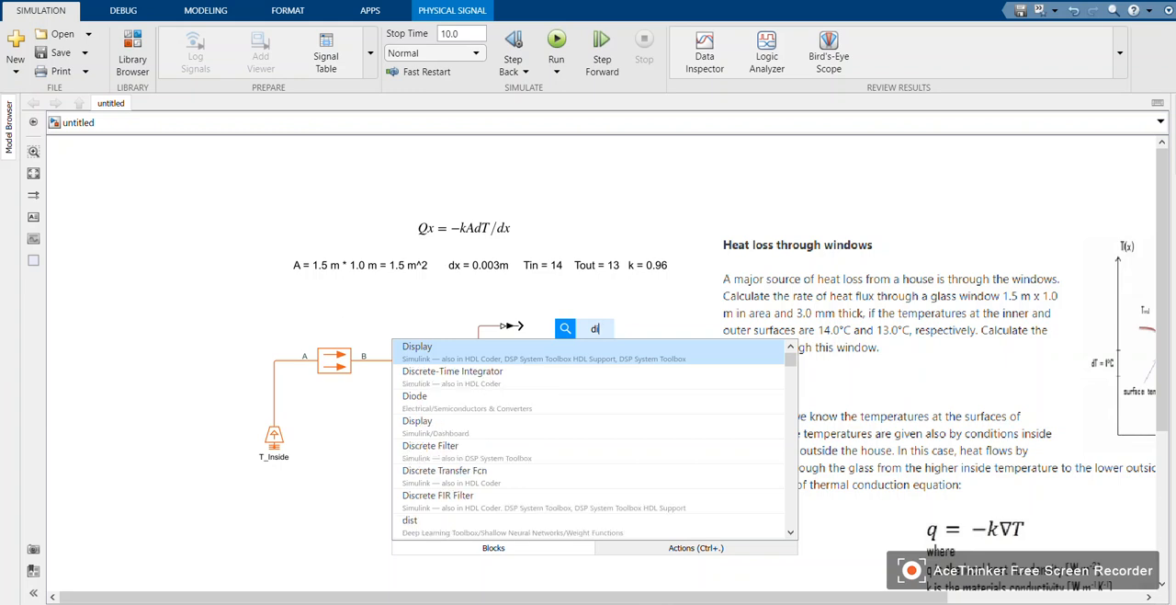
Step: Insert a Display block named Qx after the converter and add a Solver Configuration block
click(417, 345)
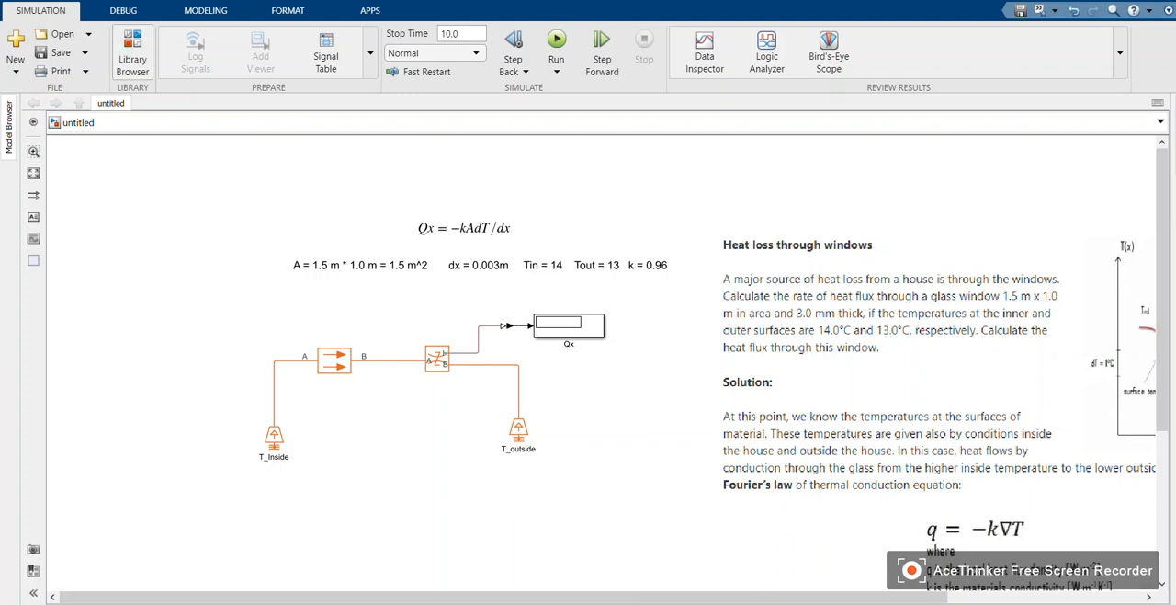
click(133, 44)
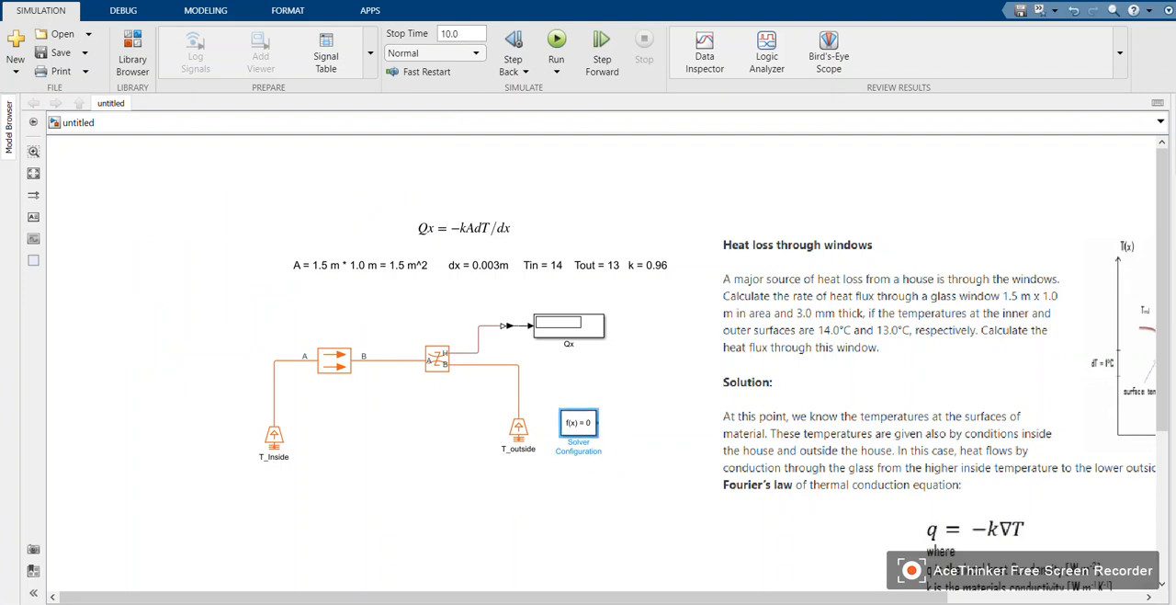
Step: Wire the Solver Configuration block into the thermal network beside T_inside and run the simulation
drag(579, 422, 232, 389)
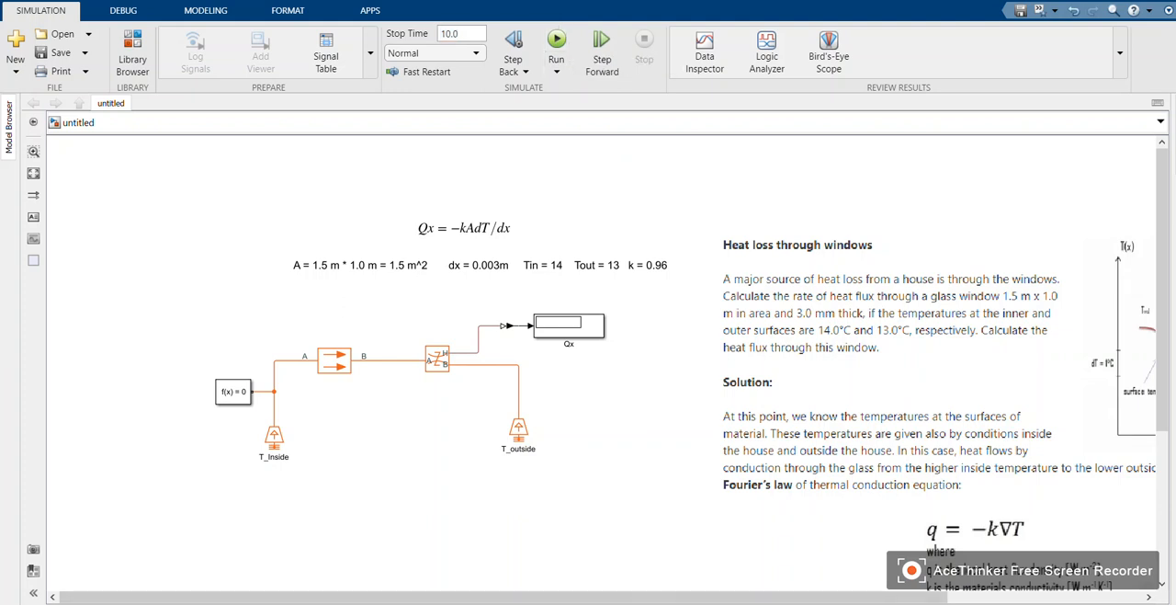
click(555, 38)
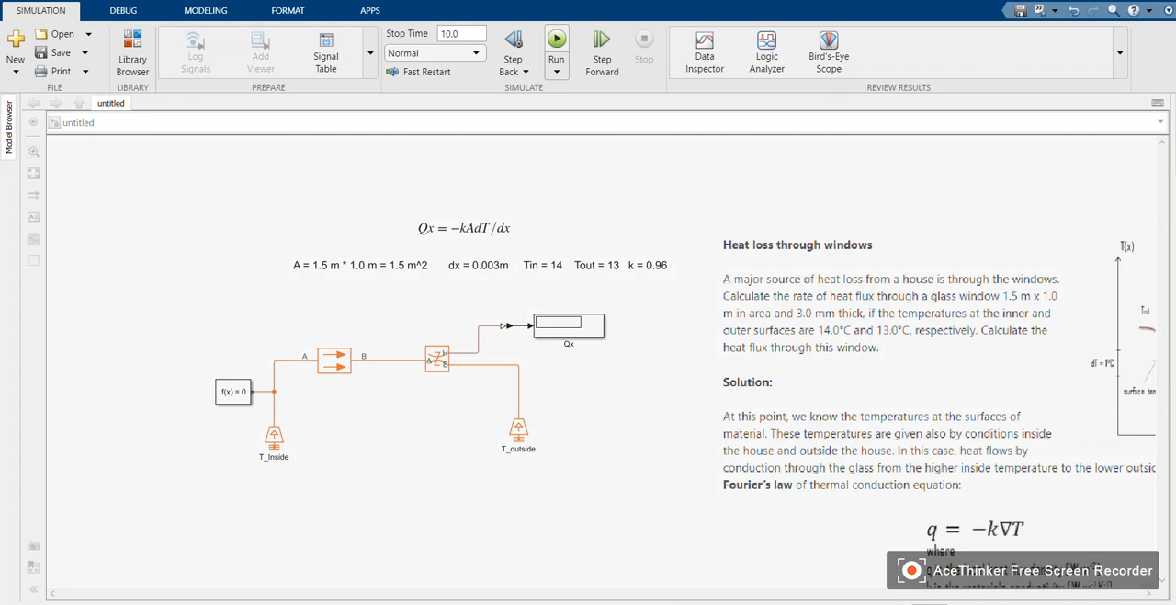
click(555, 39)
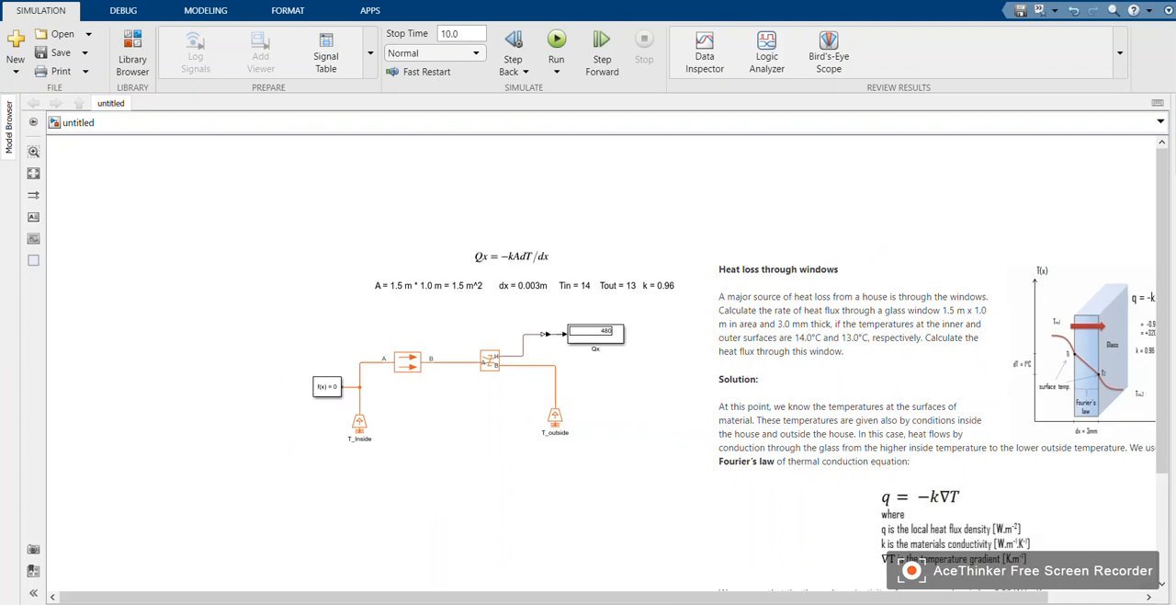
scroll(down, 3)
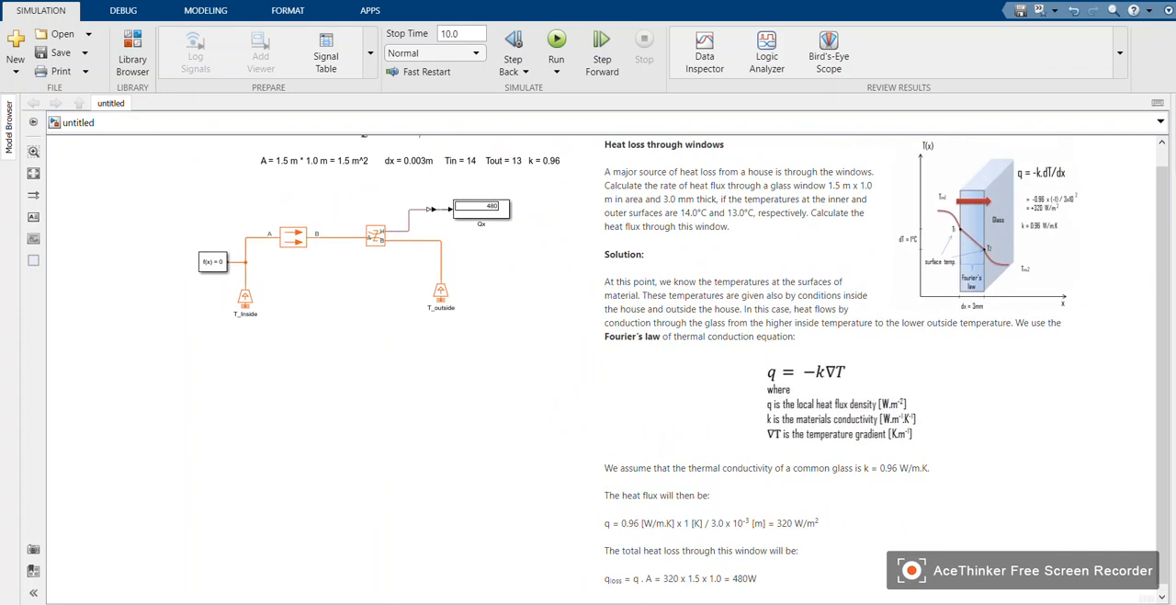
scroll(up, 3)
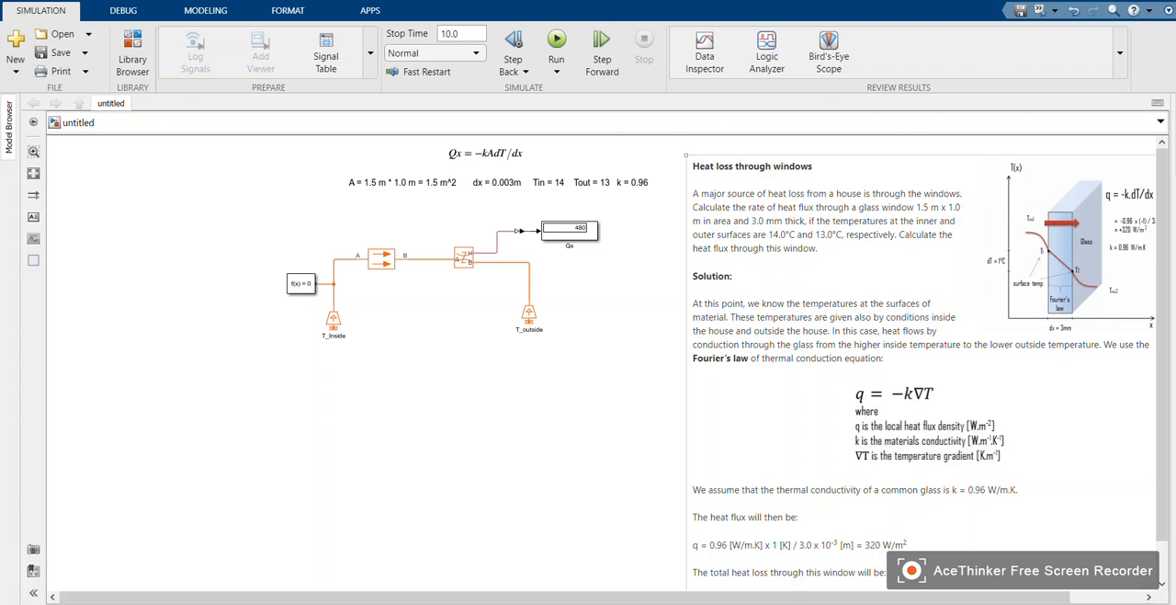
scroll(down, 3)
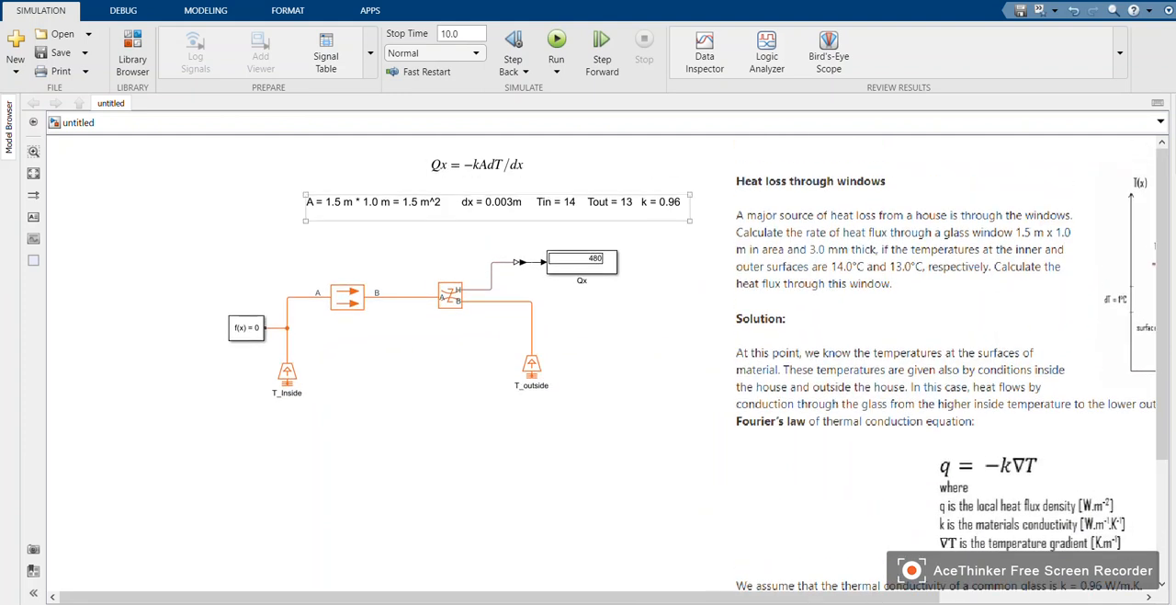
click(478, 165)
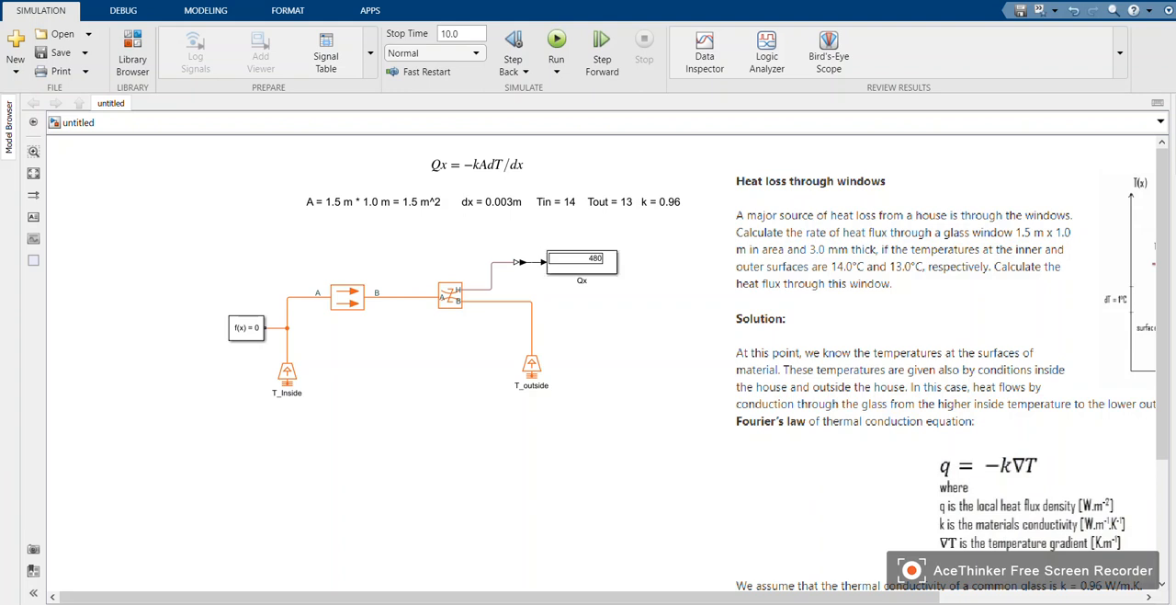
Step: Change T_inside's temperature parameter from 14 to 15 and confirm
double_click(287, 368)
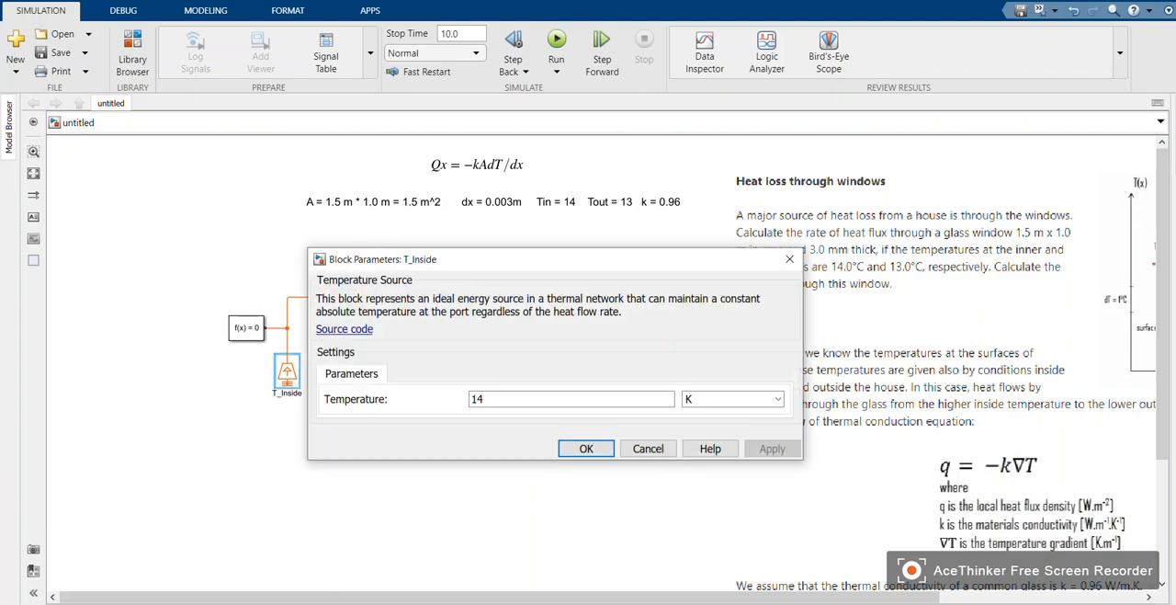
triple_click(569, 397)
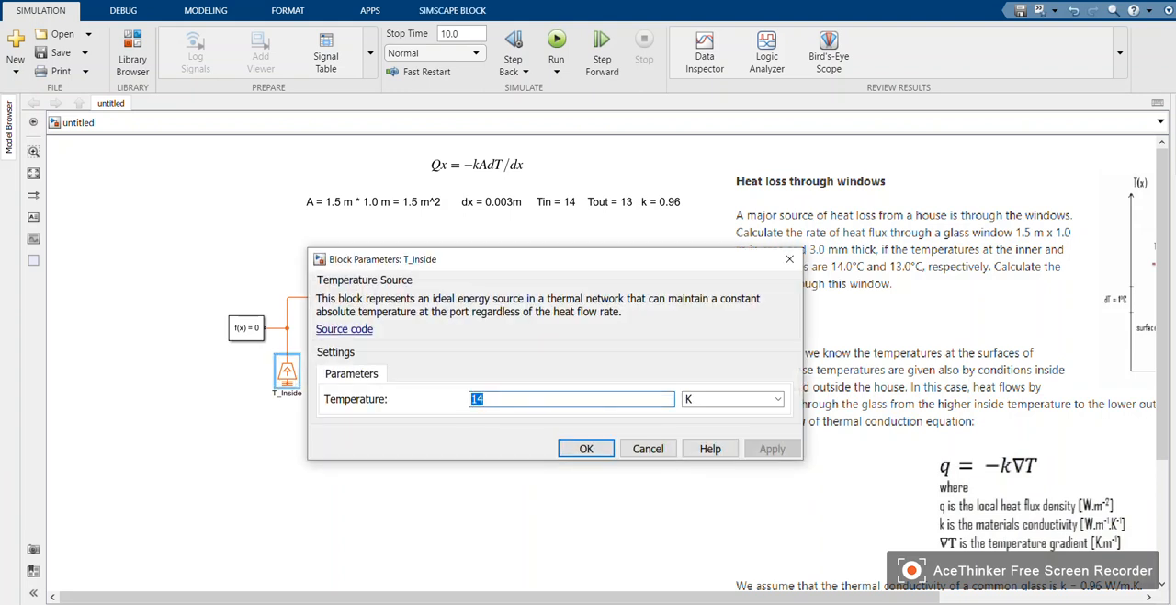
text(15)
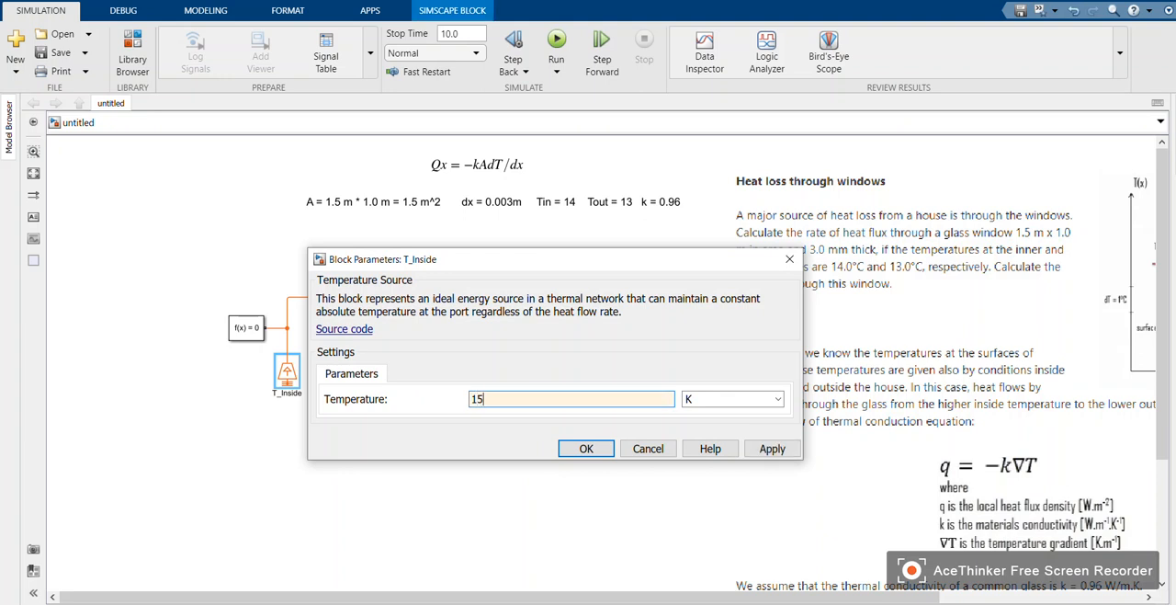
click(584, 448)
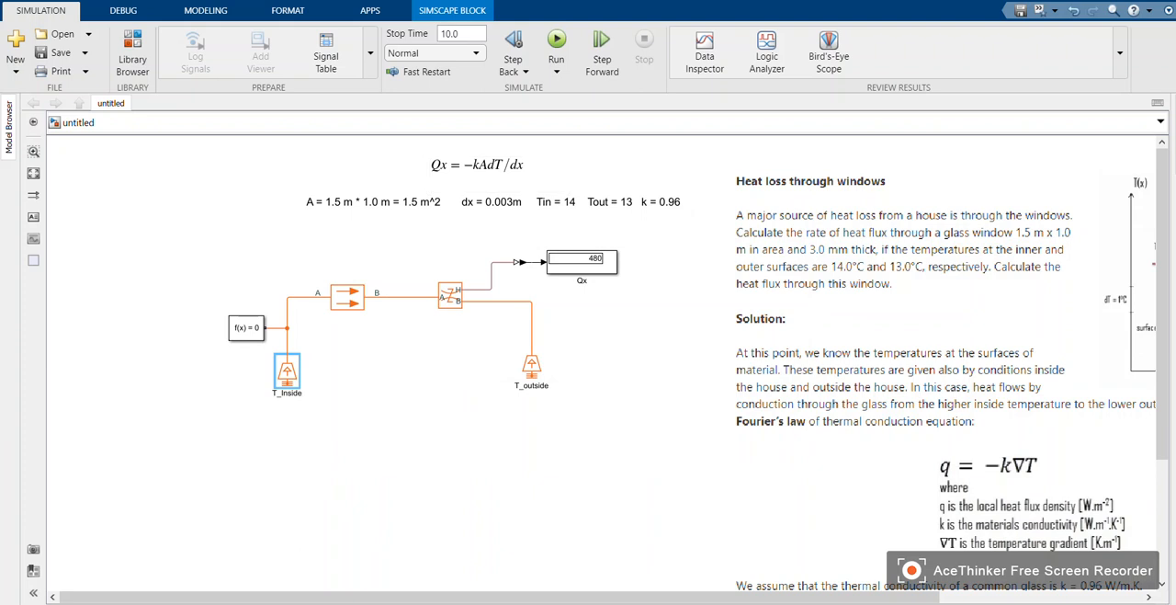
Step: Rerun the simulation to update the Qx display with the new temperature
click(557, 41)
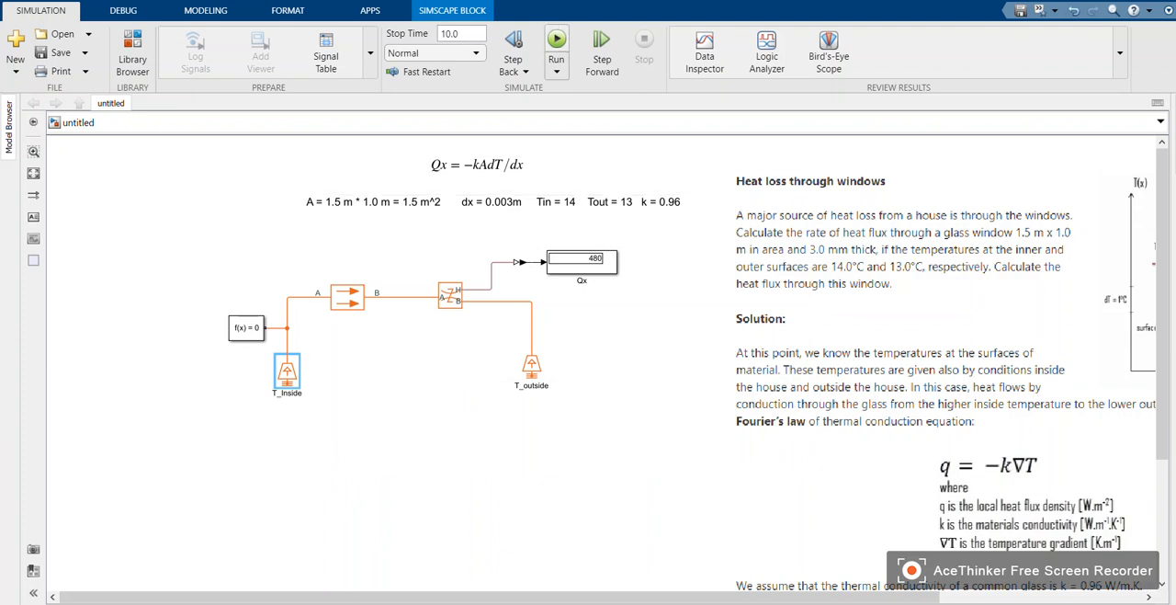
click(555, 41)
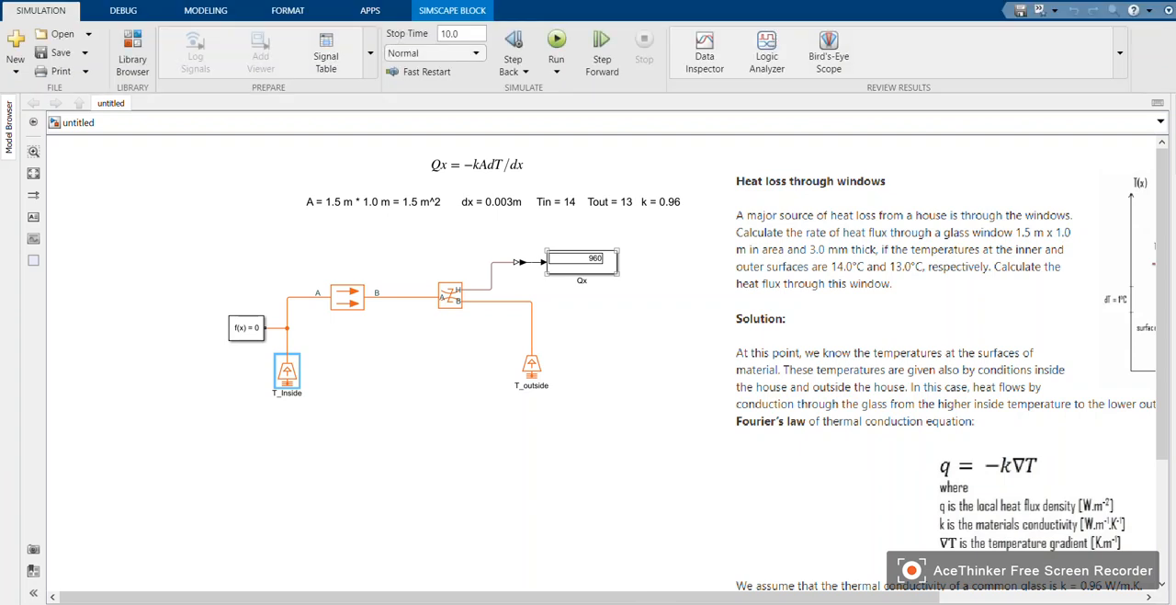
click(478, 165)
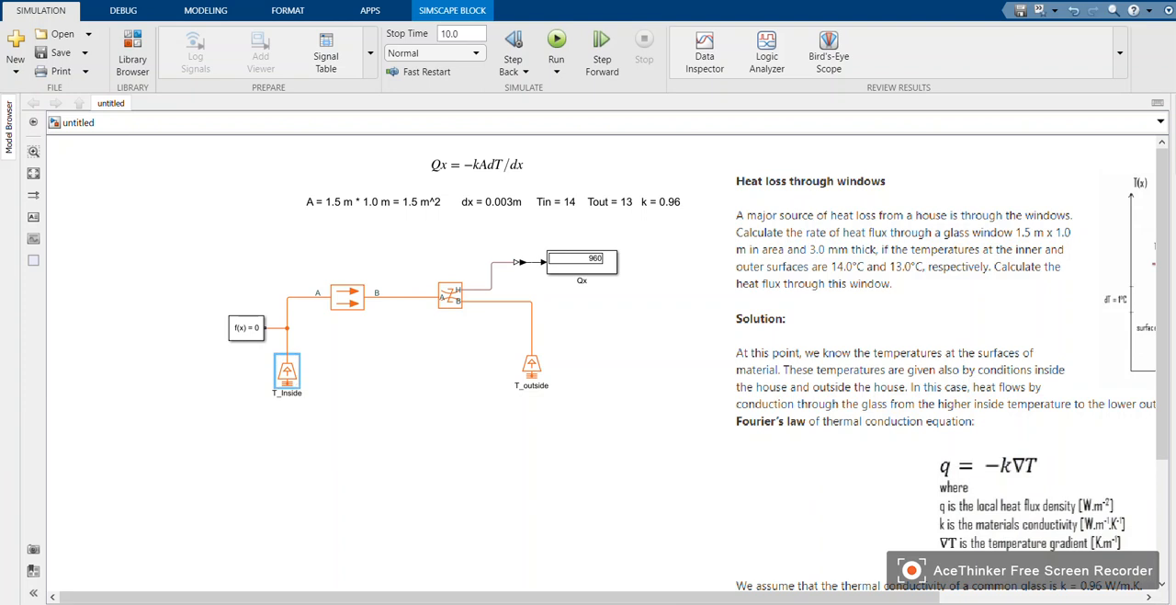
Step: Set T_inside's temperature back to 14 and confirm
double_click(286, 367)
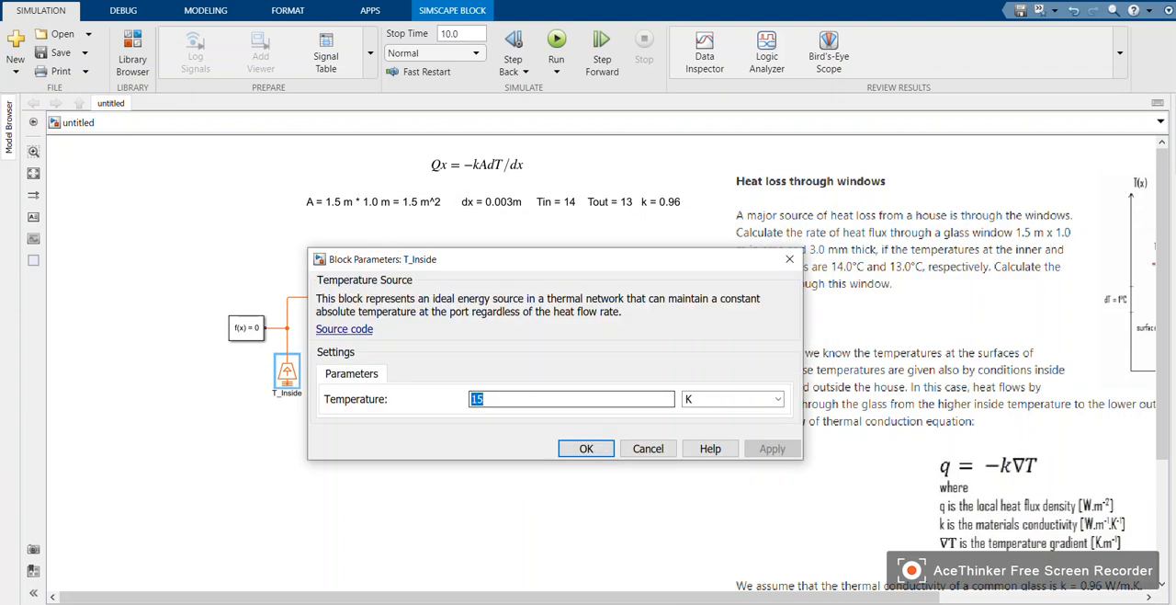
text(14)
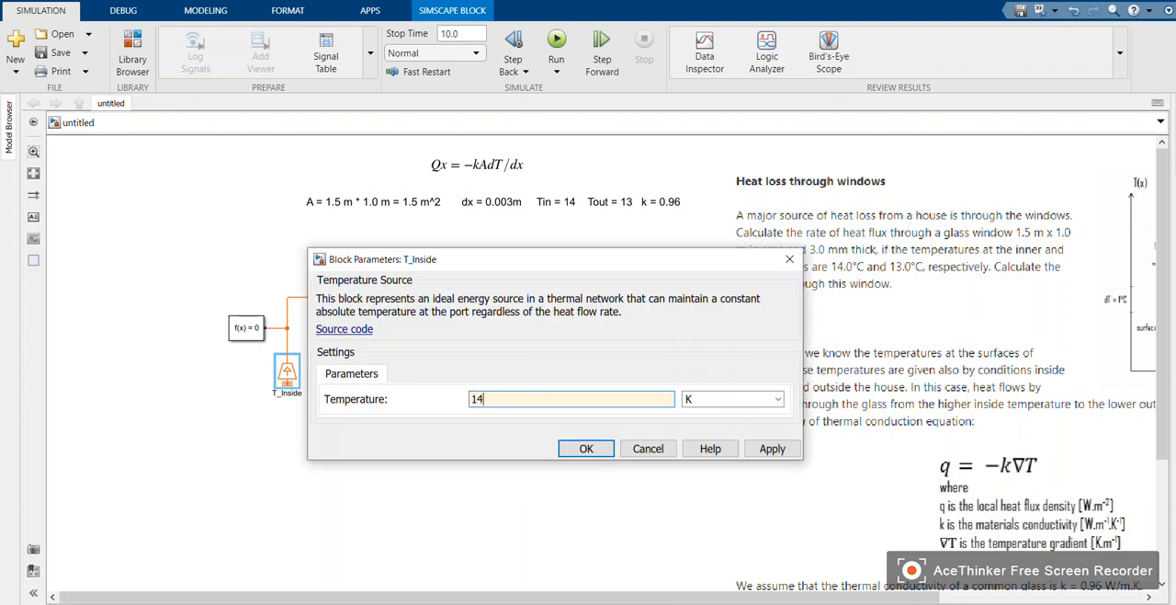
click(586, 449)
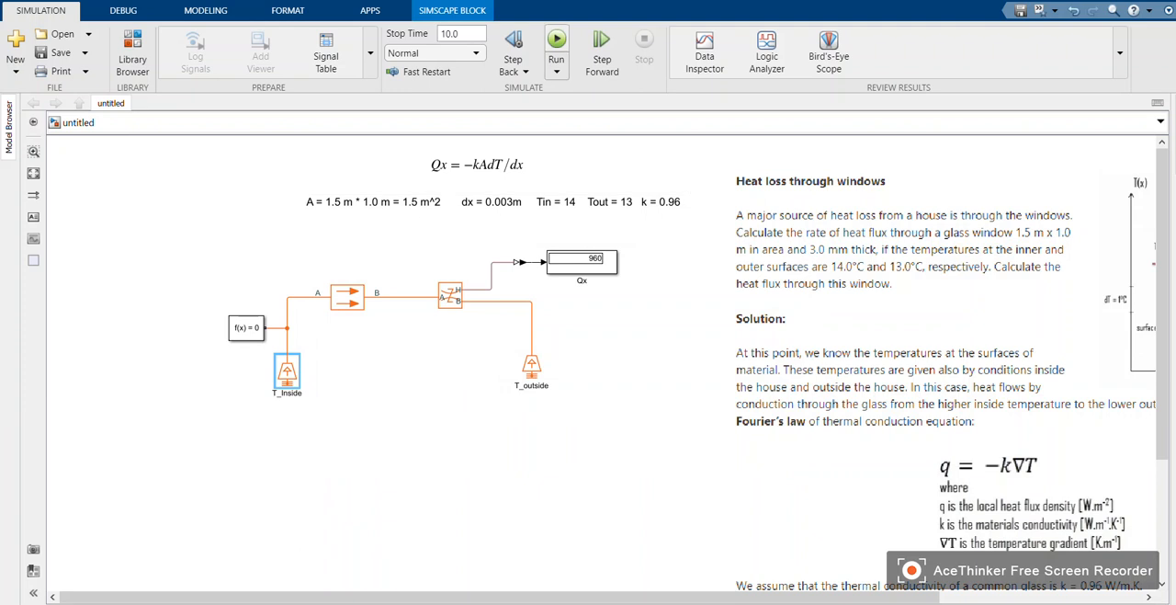